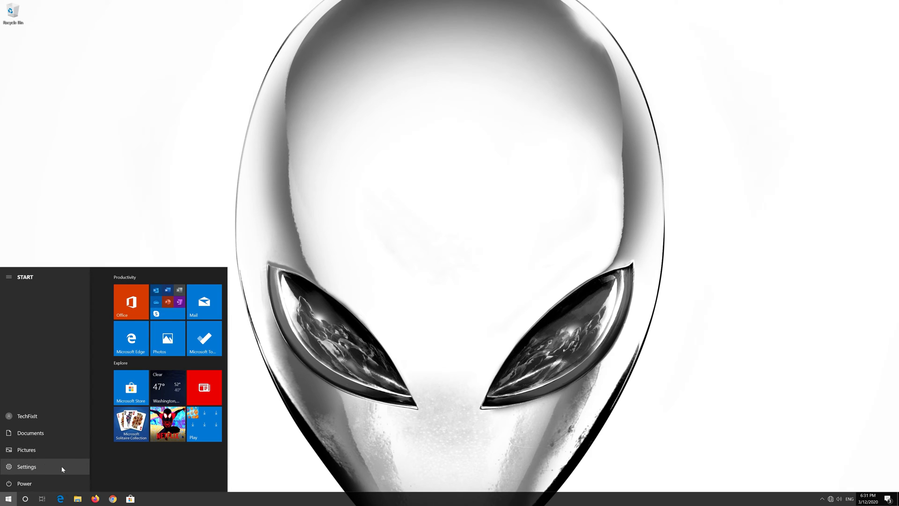
# Step: Open Settings from Start and go to Update & Security
pyautogui.click(26, 466)
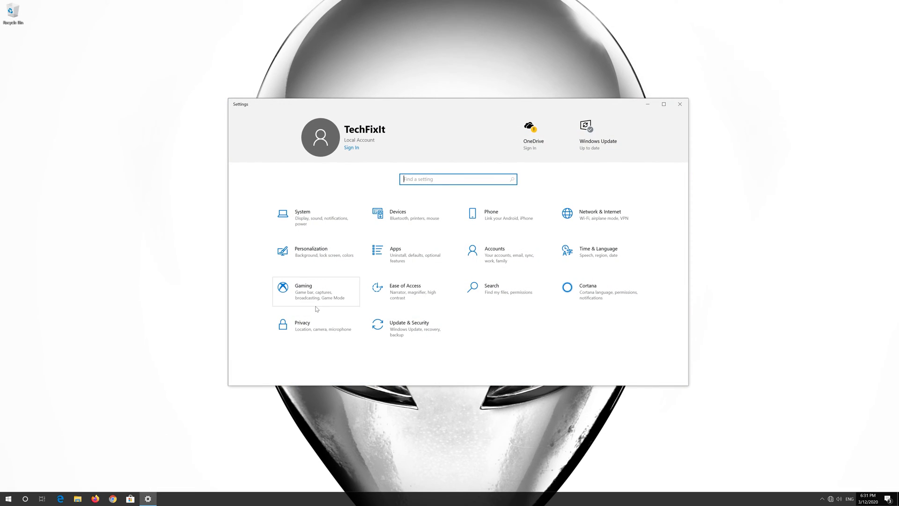
pyautogui.moveTo(459, 336)
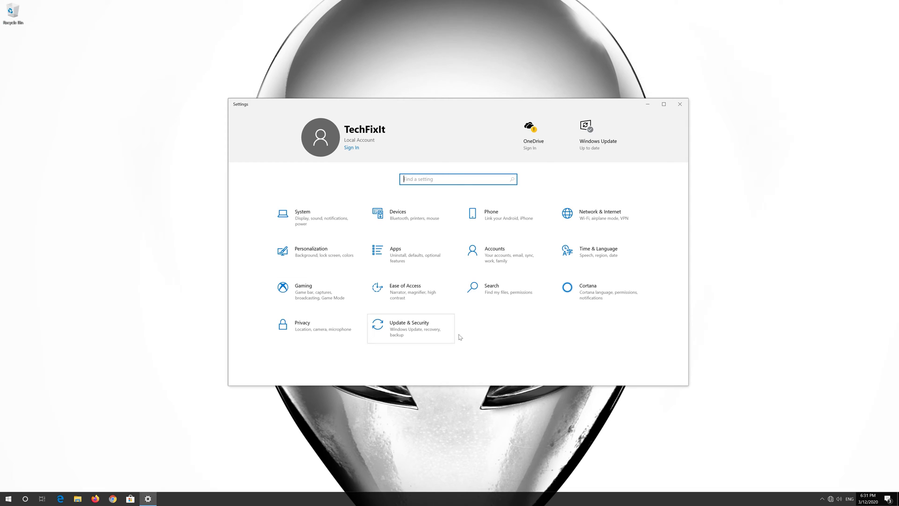
pyautogui.moveTo(403, 332)
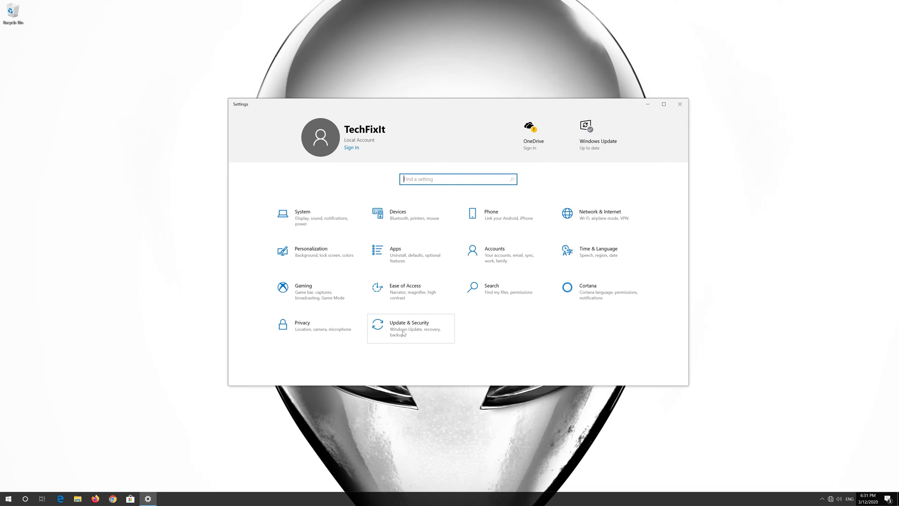
pyautogui.click(410, 325)
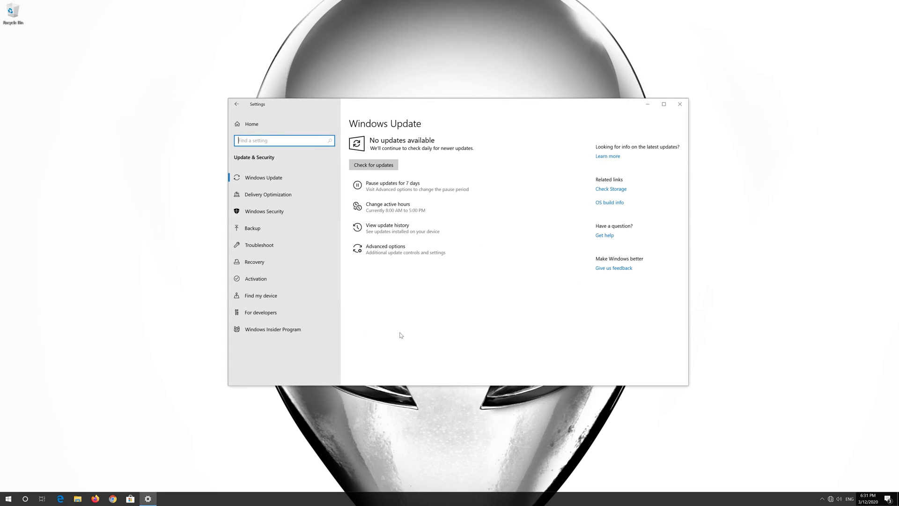
pyautogui.moveTo(255, 261)
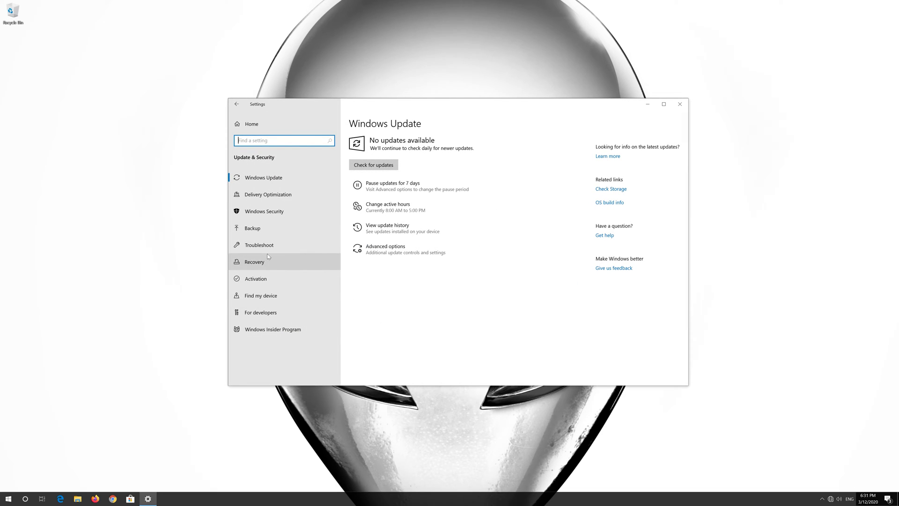
pyautogui.moveTo(292, 247)
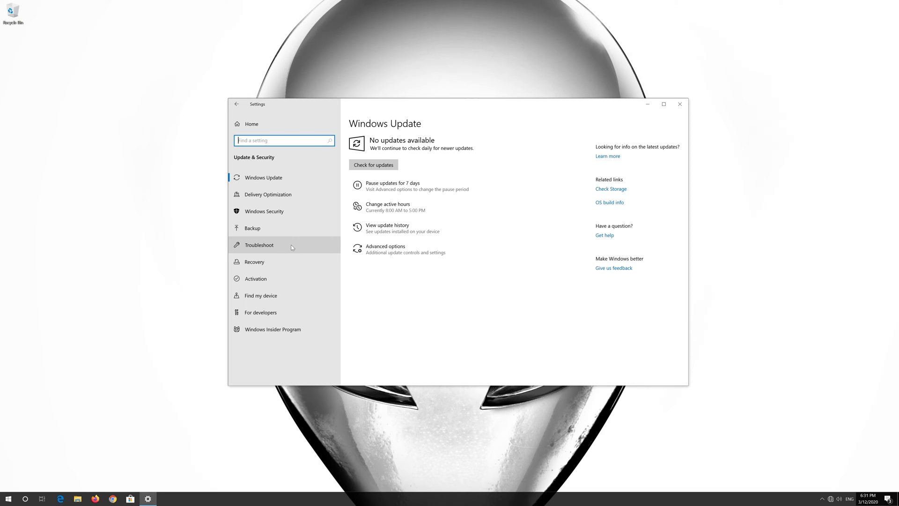
# Step: Go to the Troubleshoot page to list troubleshooters like Internet Connections
pyautogui.click(258, 245)
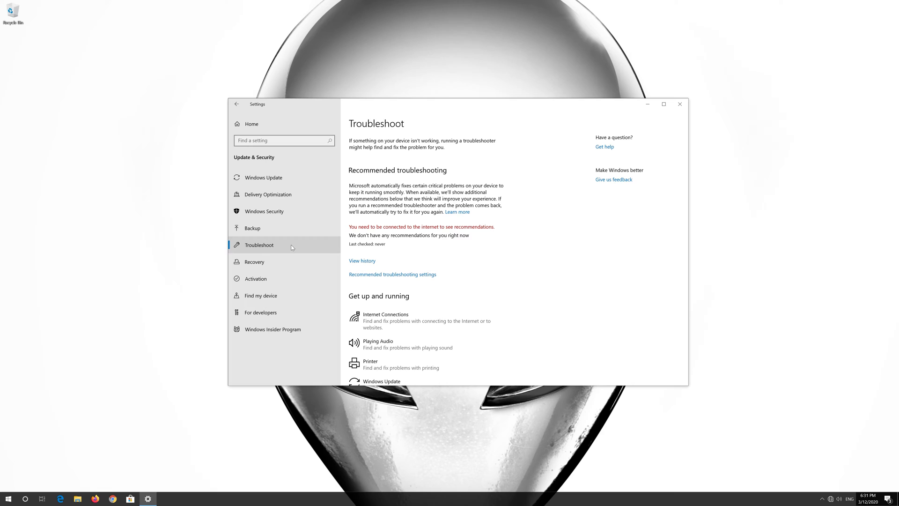
pyautogui.moveTo(343, 322)
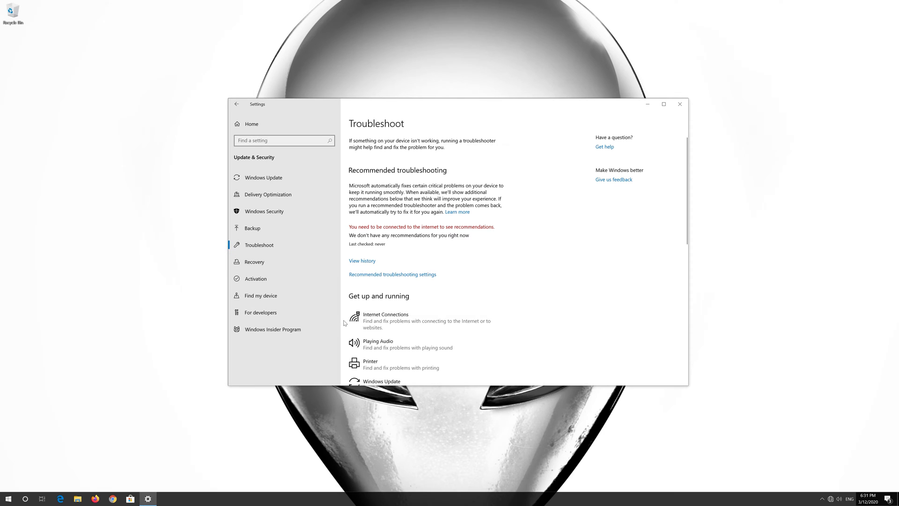
pyautogui.moveTo(425, 320)
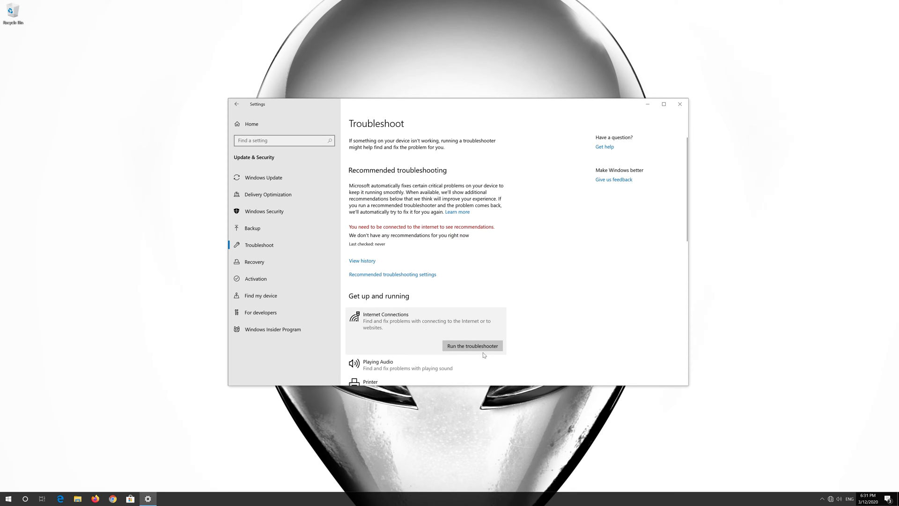
pyautogui.moveTo(472, 345)
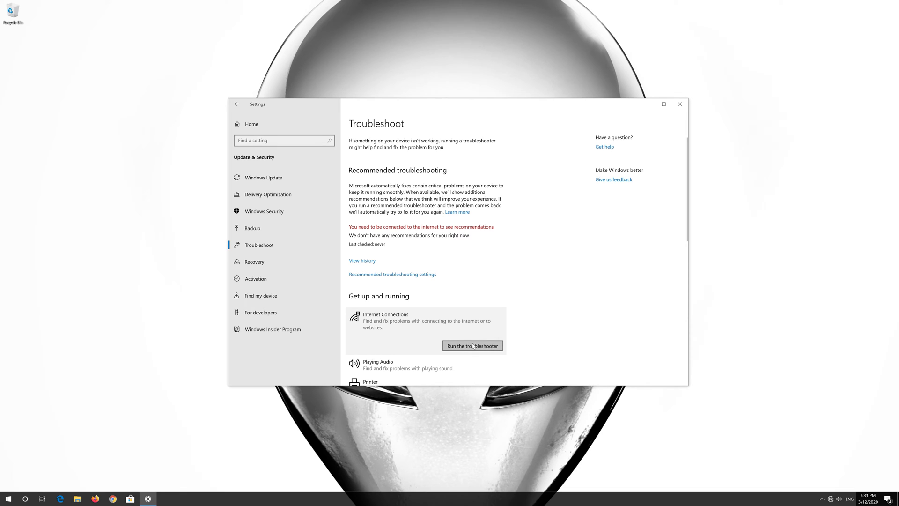
# Step: Run the Internet Connections troubleshooter and repair the disabled Ethernet adapter as administrator
pyautogui.click(472, 345)
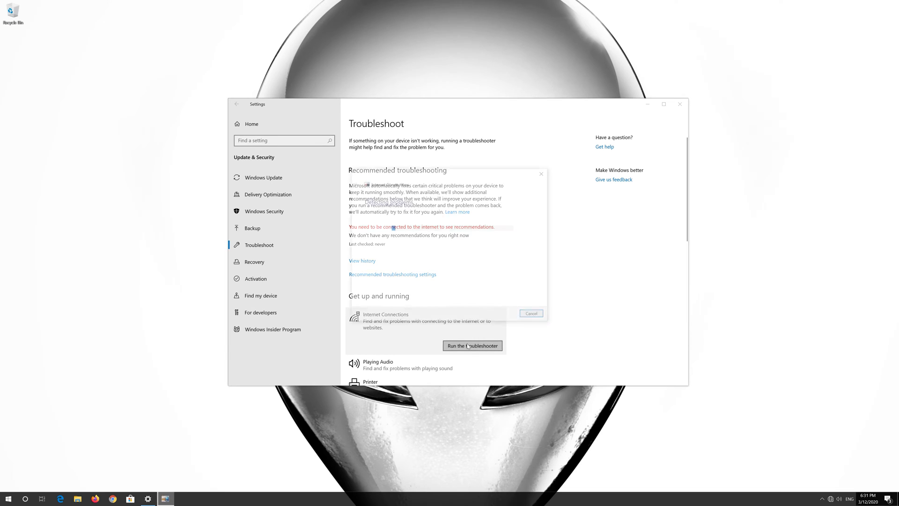
pyautogui.click(472, 345)
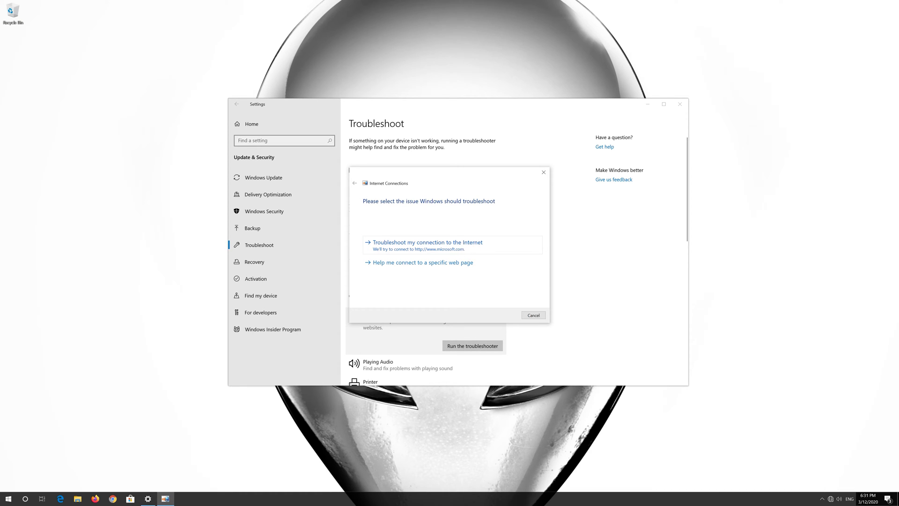
pyautogui.click(426, 242)
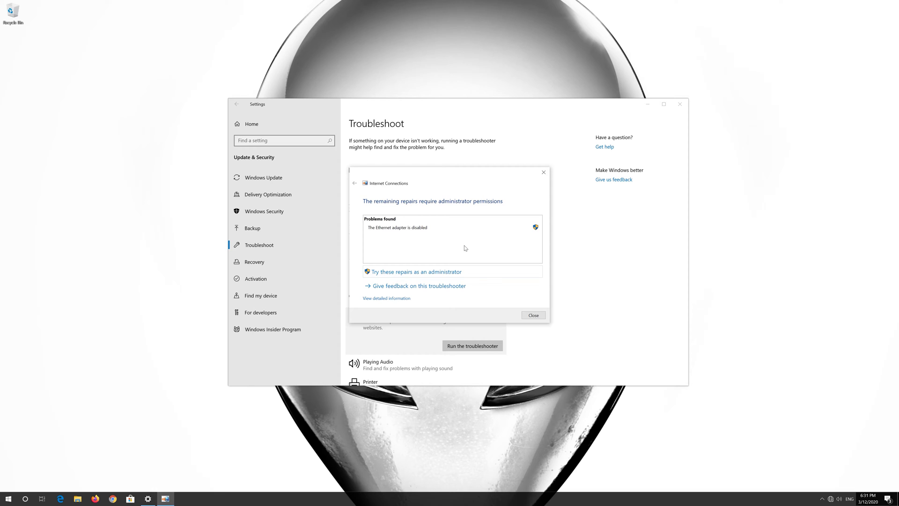
pyautogui.moveTo(396, 275)
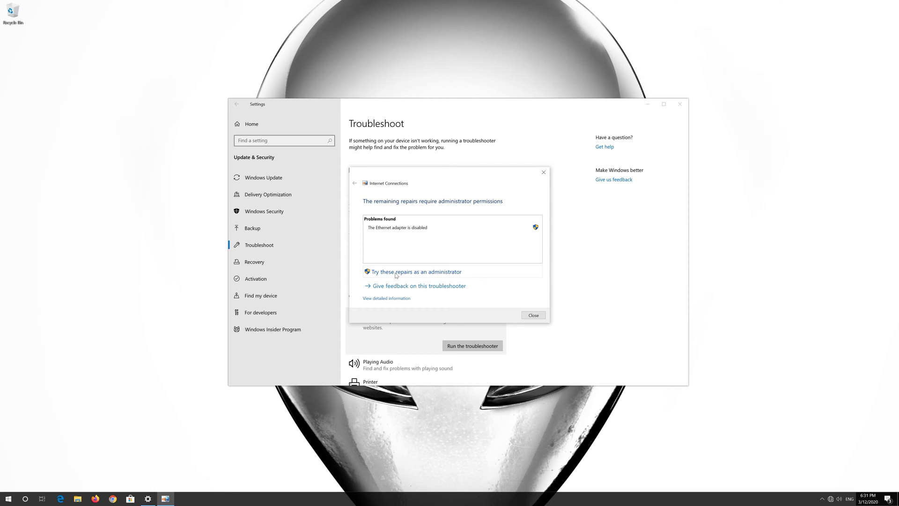
pyautogui.moveTo(427, 275)
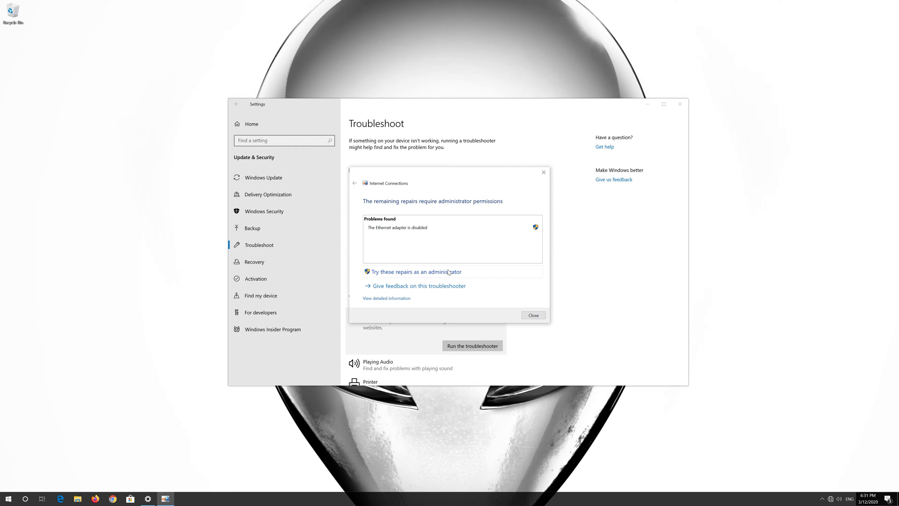
pyautogui.click(415, 271)
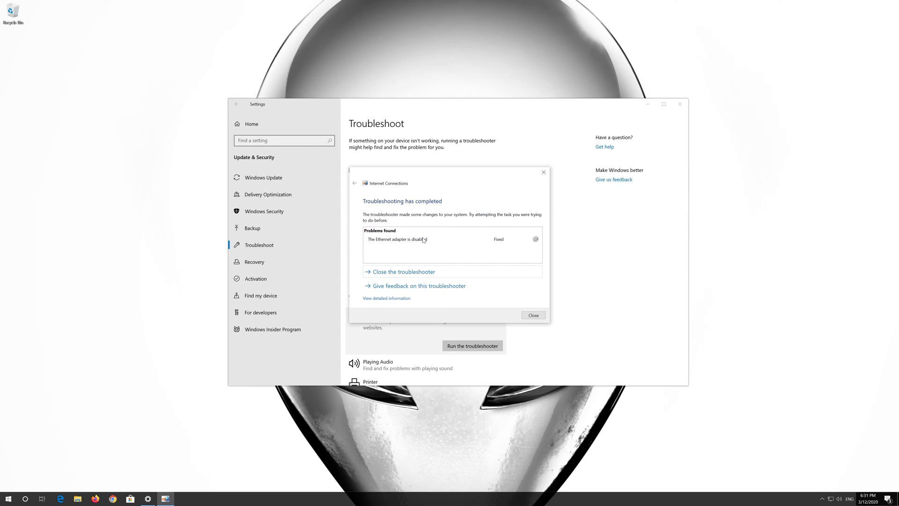
pyautogui.moveTo(423, 278)
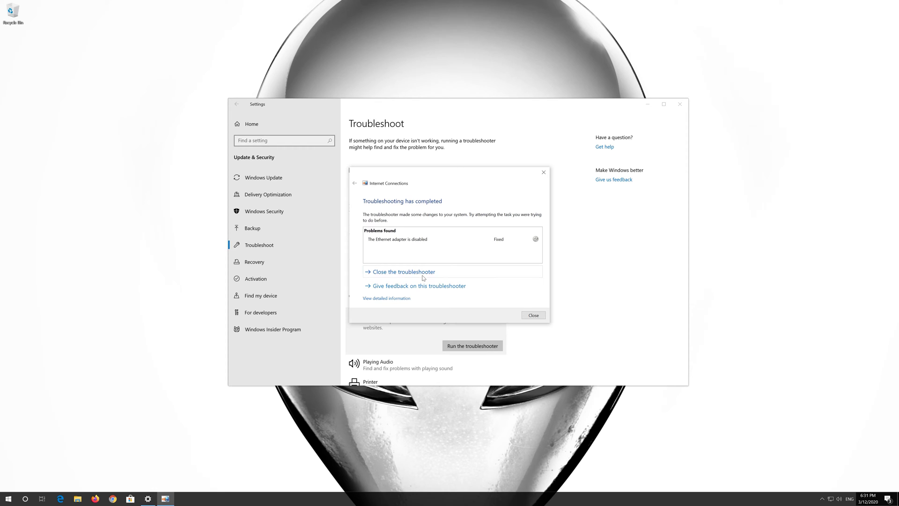
pyautogui.moveTo(449, 275)
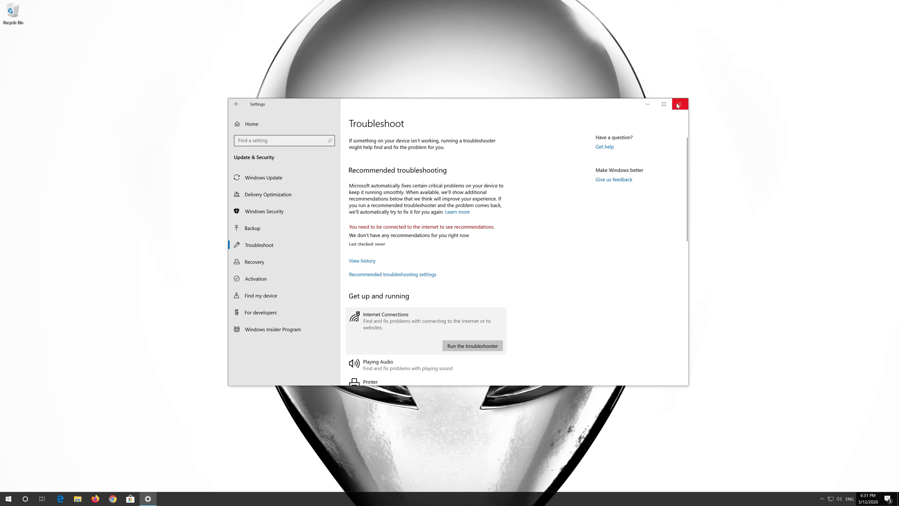
# Step: Close Settings and search Start for 'device manager'
pyautogui.click(680, 104)
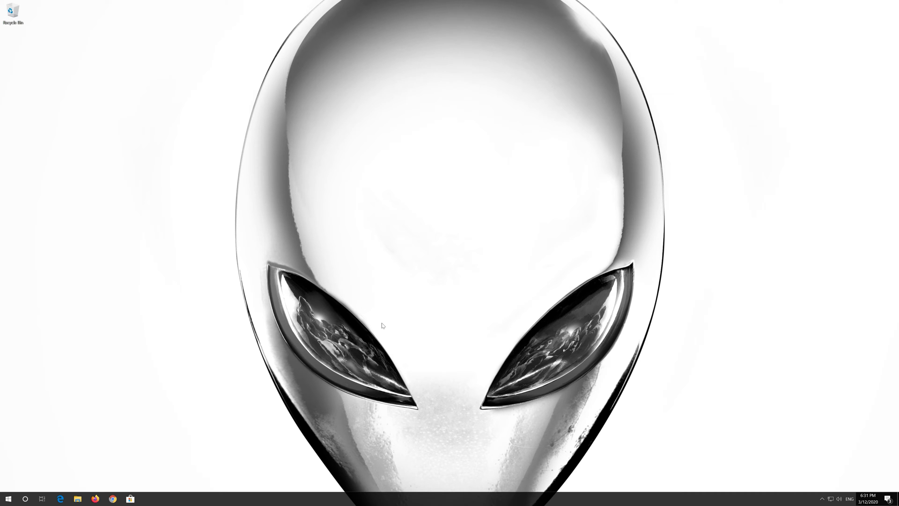
pyautogui.write('device')
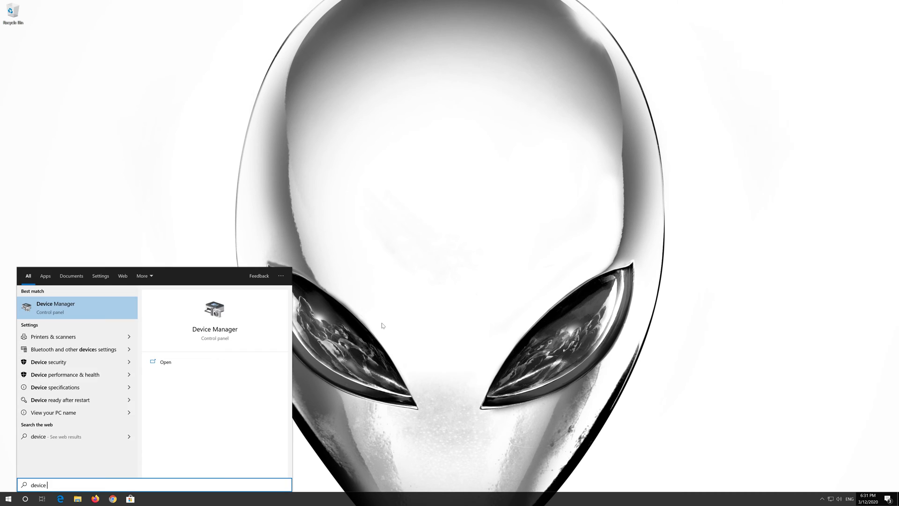
pyautogui.write('manager')
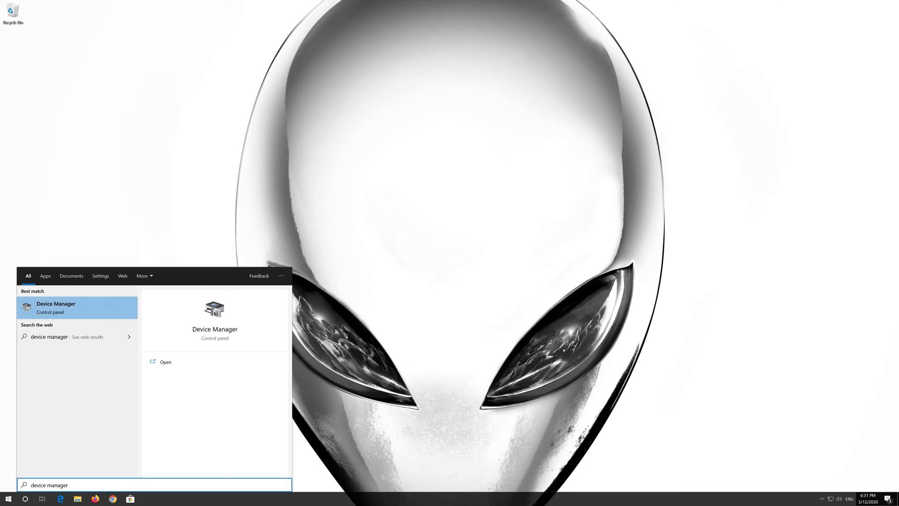
pyautogui.moveTo(68, 310)
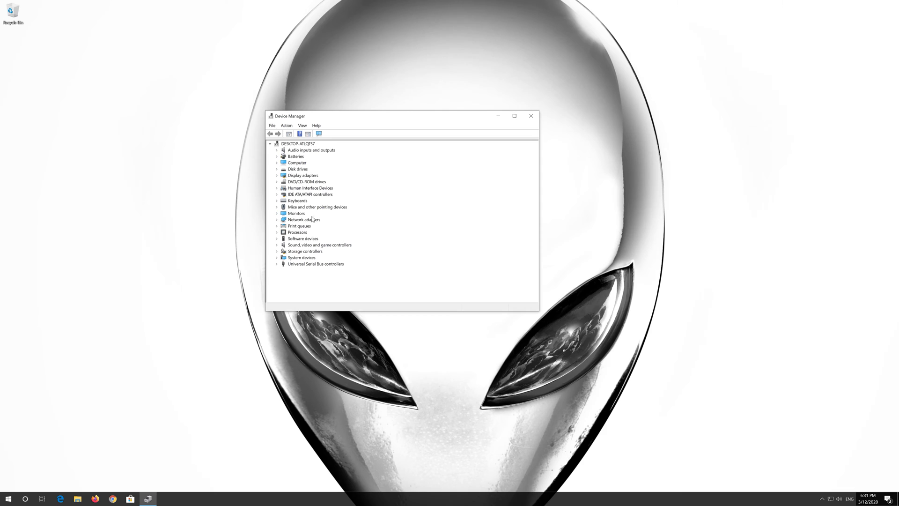
pyautogui.moveTo(278, 222)
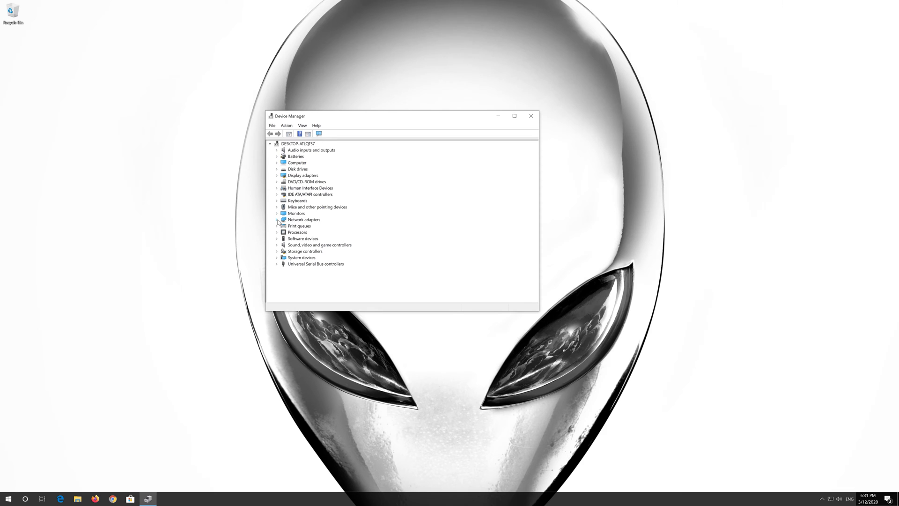
# Step: Uninstall the Intel PRO/1000 MT Desktop Adapter from Network adapters
pyautogui.click(278, 219)
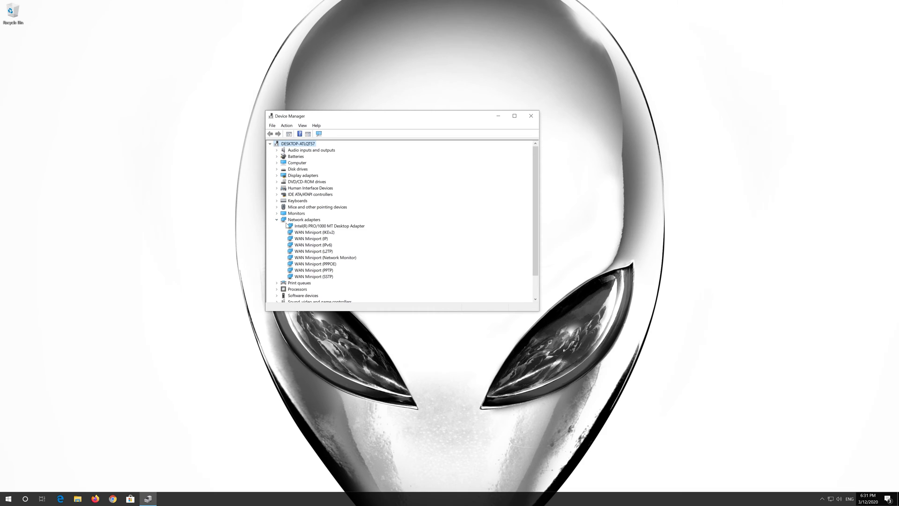
pyautogui.click(330, 225)
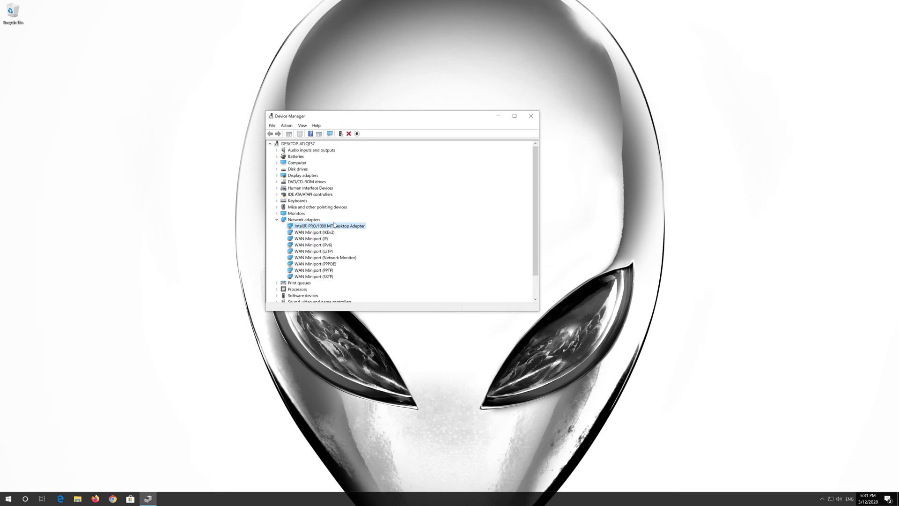
pyautogui.rightClick(326, 225)
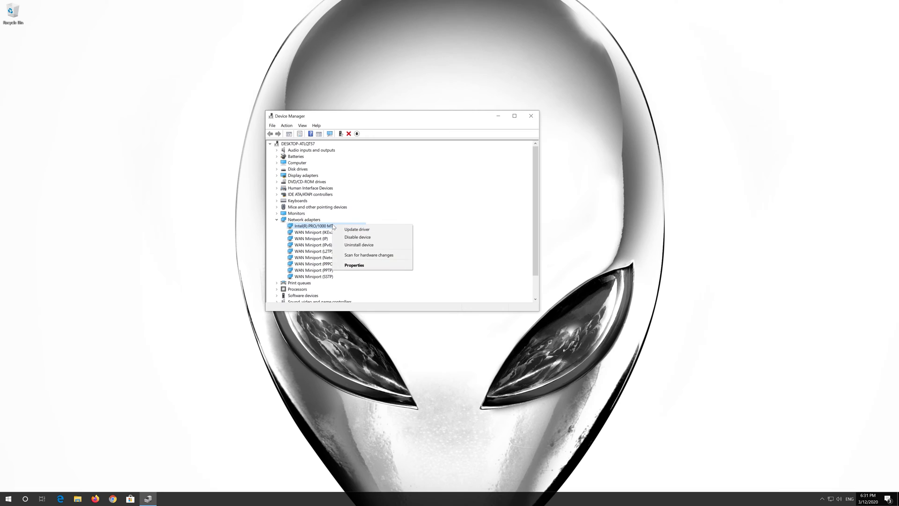
pyautogui.moveTo(358, 237)
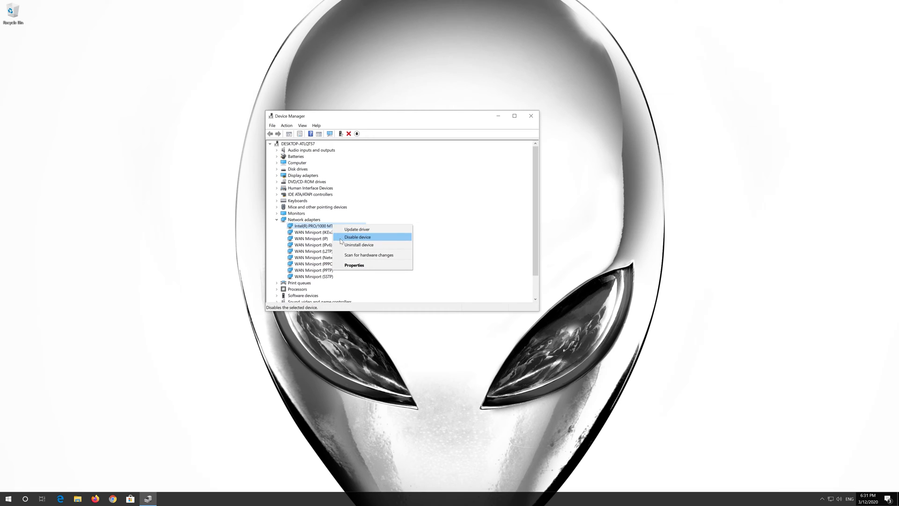
pyautogui.moveTo(360, 244)
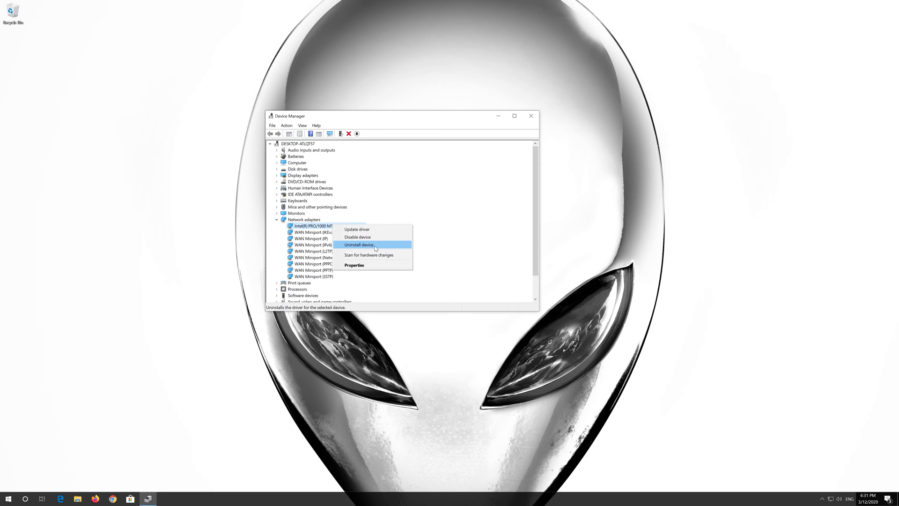
pyautogui.click(358, 244)
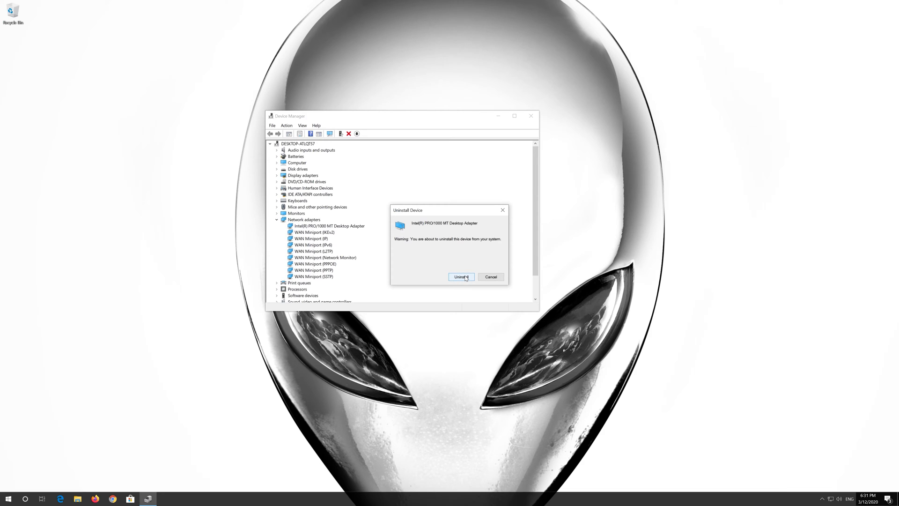
pyautogui.click(460, 276)
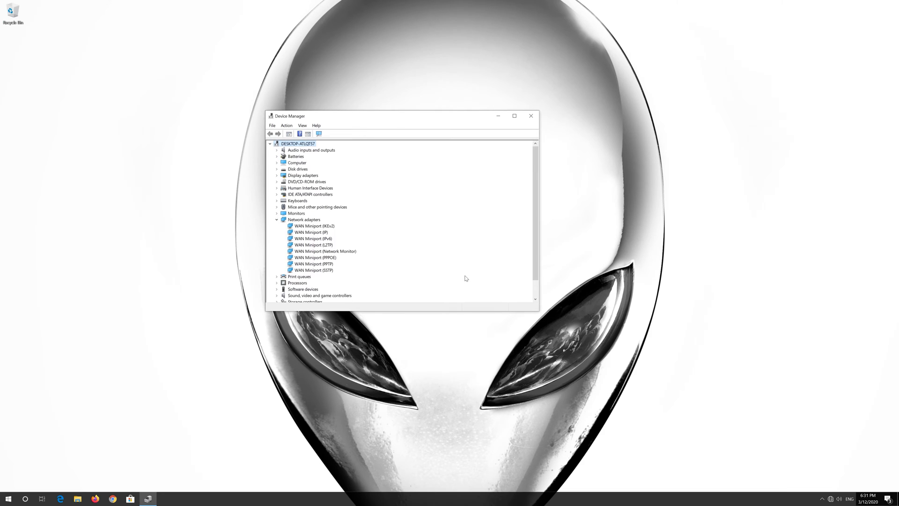
pyautogui.moveTo(545, 112)
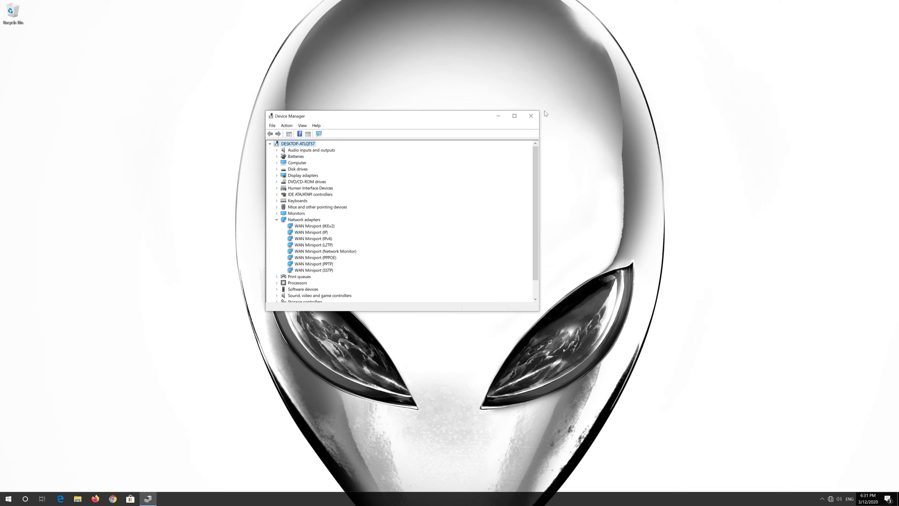
# Step: Close Device Manager and launch Firefox to load the Google homepage
pyautogui.click(530, 115)
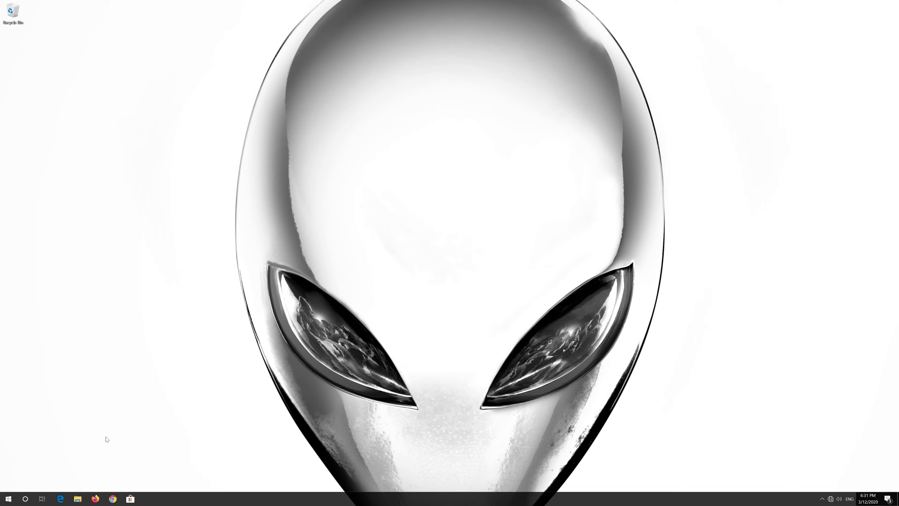
pyautogui.click(7, 498)
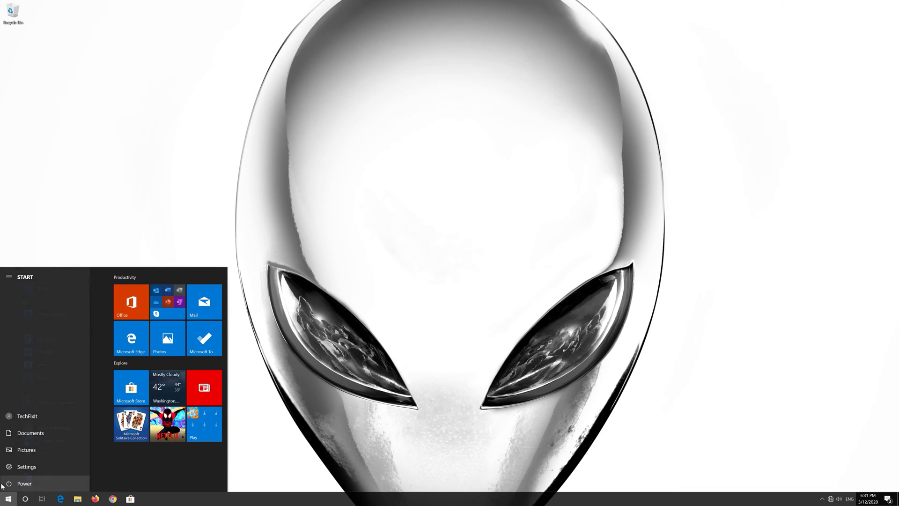
pyautogui.moveTo(18, 479)
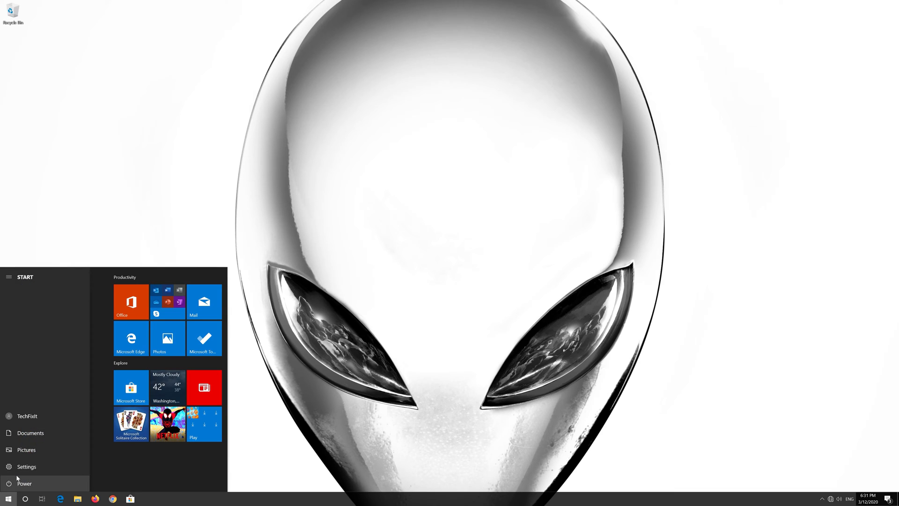
pyautogui.click(24, 483)
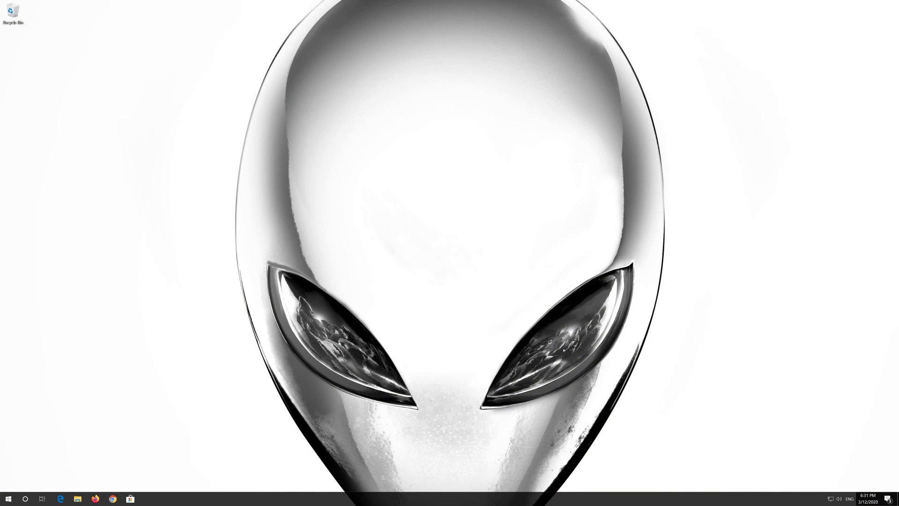
pyautogui.moveTo(687, 460)
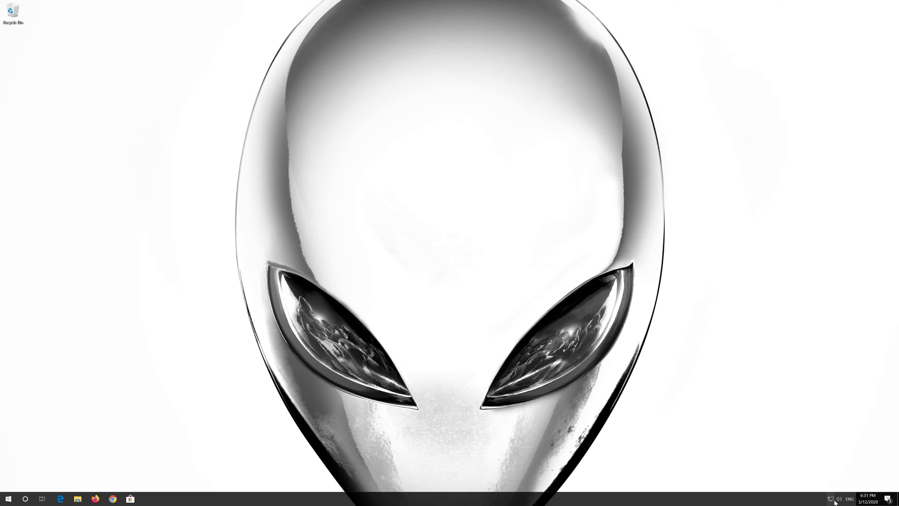
pyautogui.moveTo(94, 499)
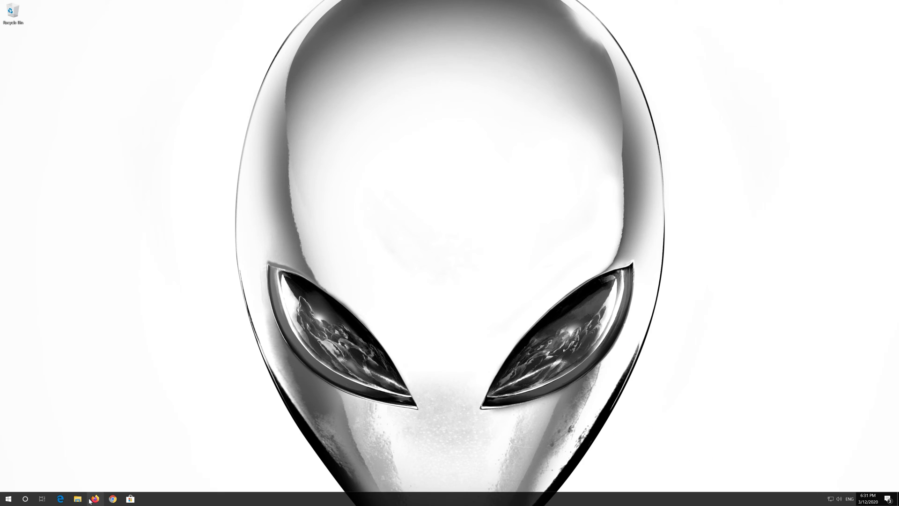
pyautogui.click(95, 498)
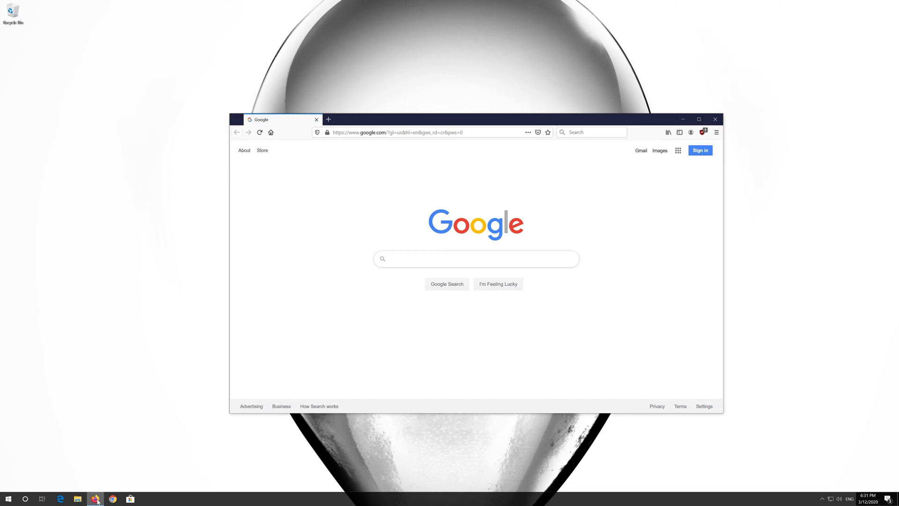
# Step: Search Start for 'cmd' and run Command Prompt as administrator
pyautogui.click(7, 498)
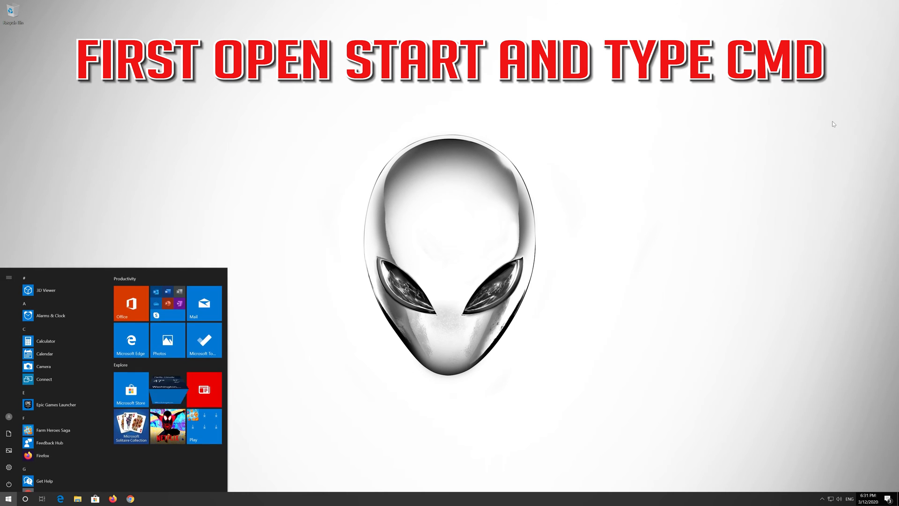
pyautogui.write('cmd')
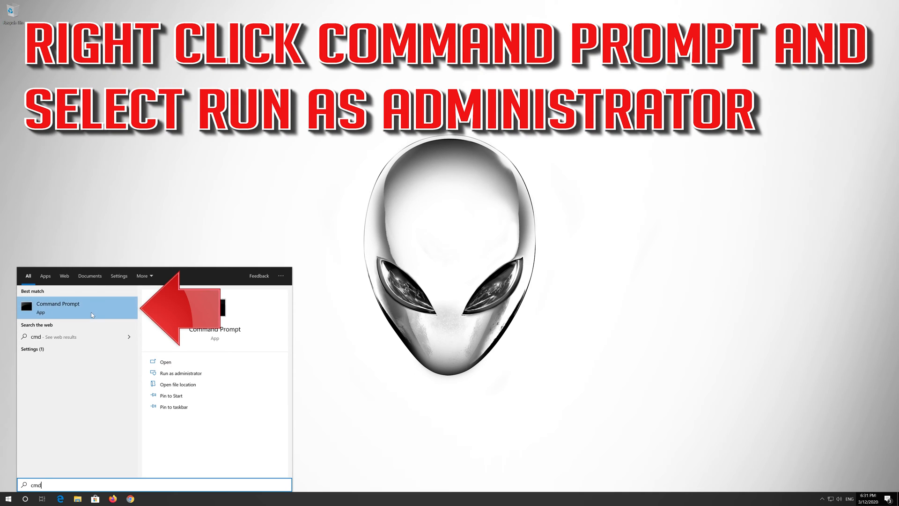
pyautogui.rightClick(78, 308)
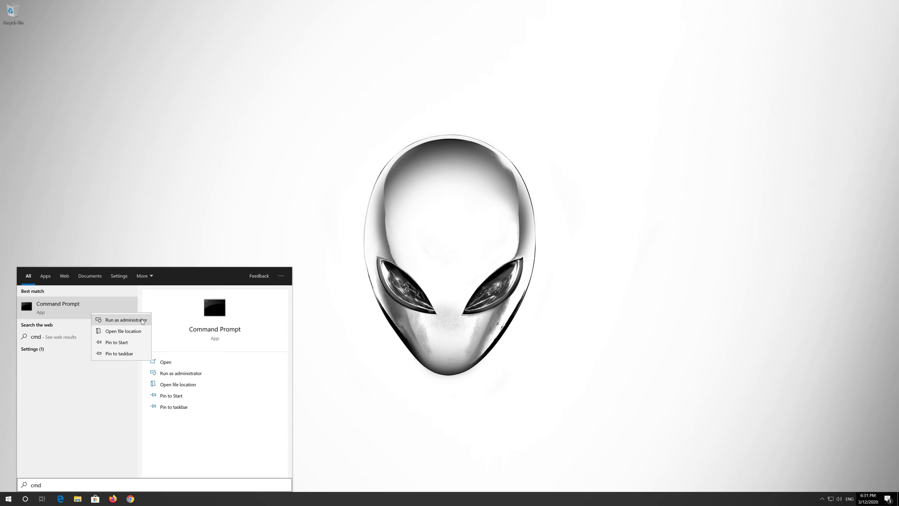
pyautogui.click(121, 320)
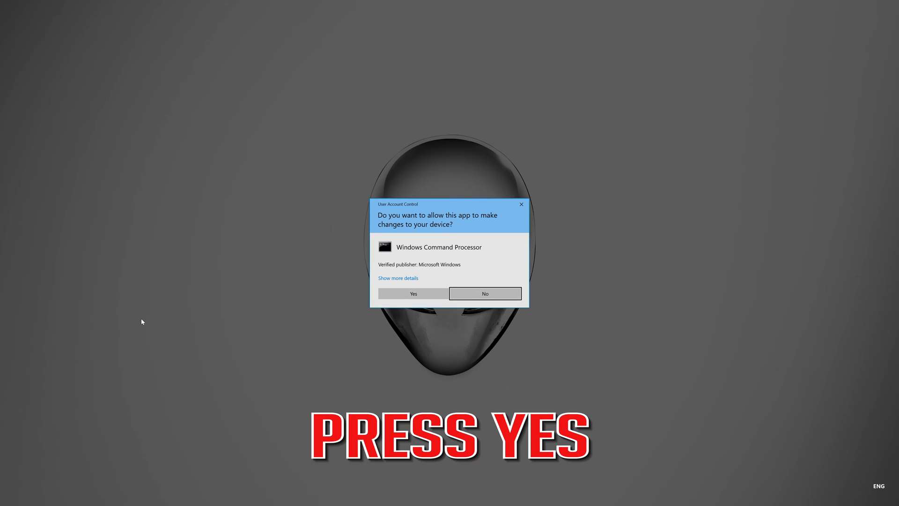
pyautogui.moveTo(412, 293)
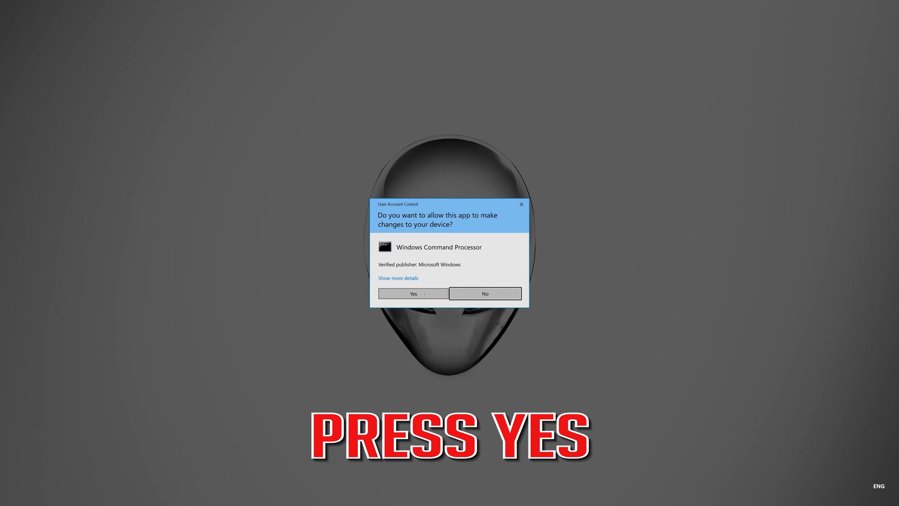
pyautogui.moveTo(421, 296)
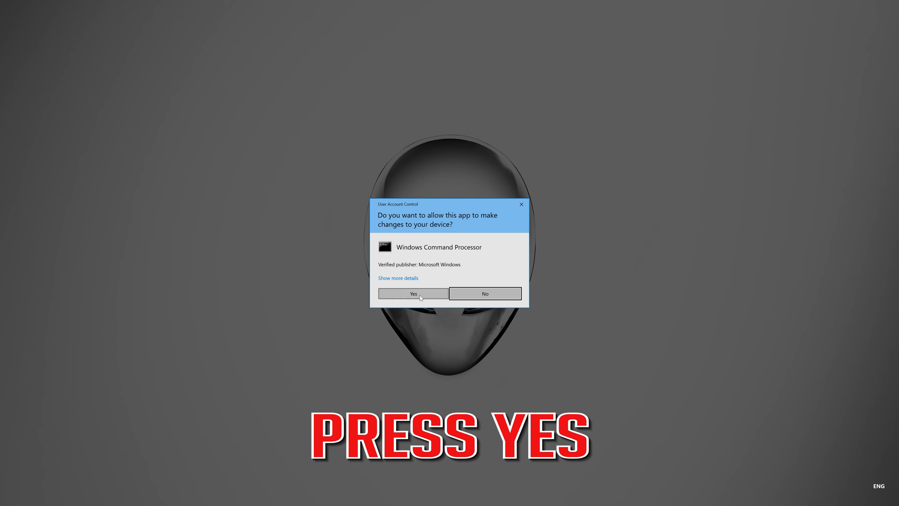
# Step: Approve UAC and run 'netsh int ip reset C:\resetlog.txt'
pyautogui.click(412, 293)
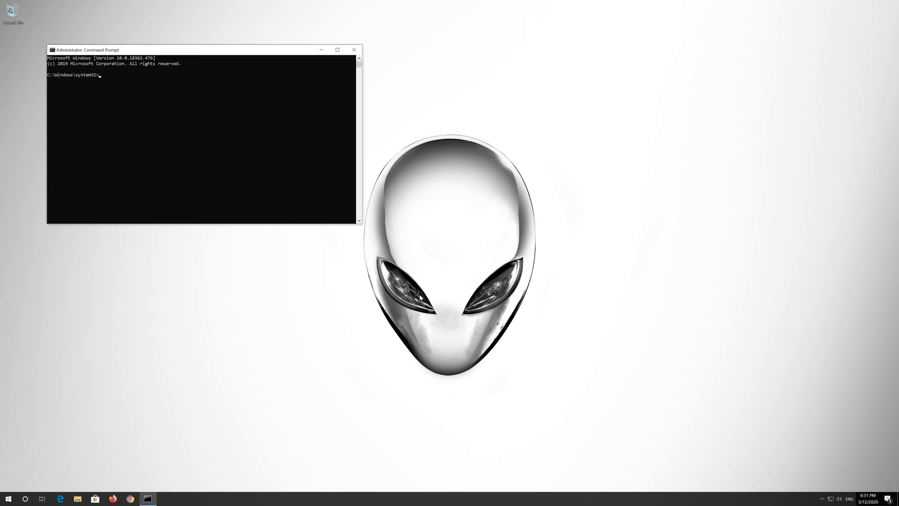
pyautogui.moveTo(272, 52)
pyautogui.write('net')
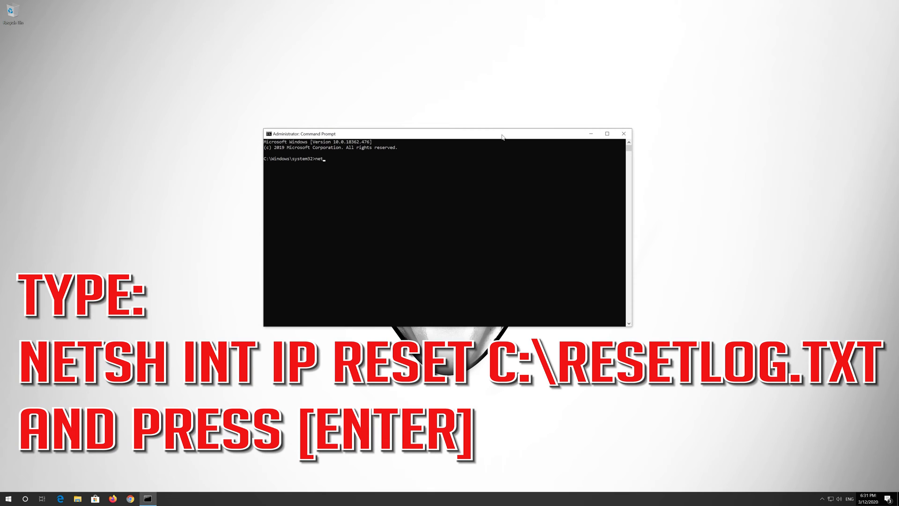
pyautogui.write('sh')
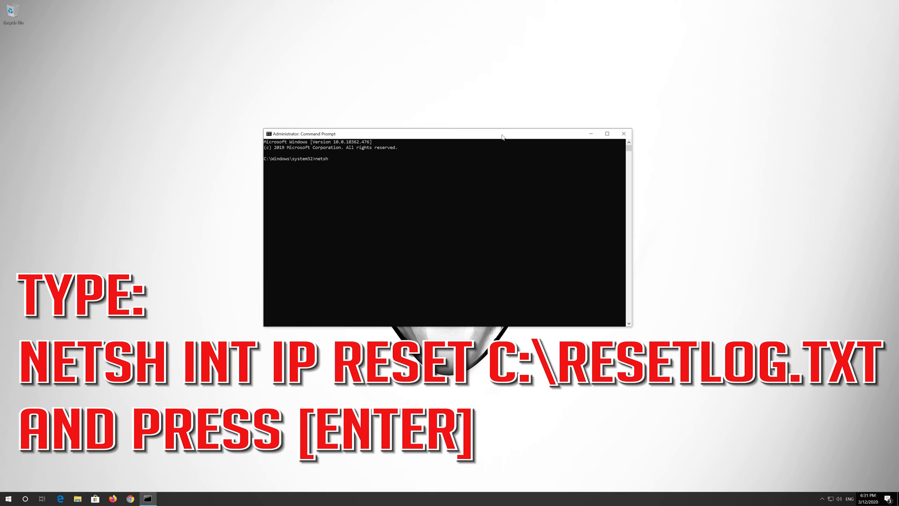
pyautogui.write('int')
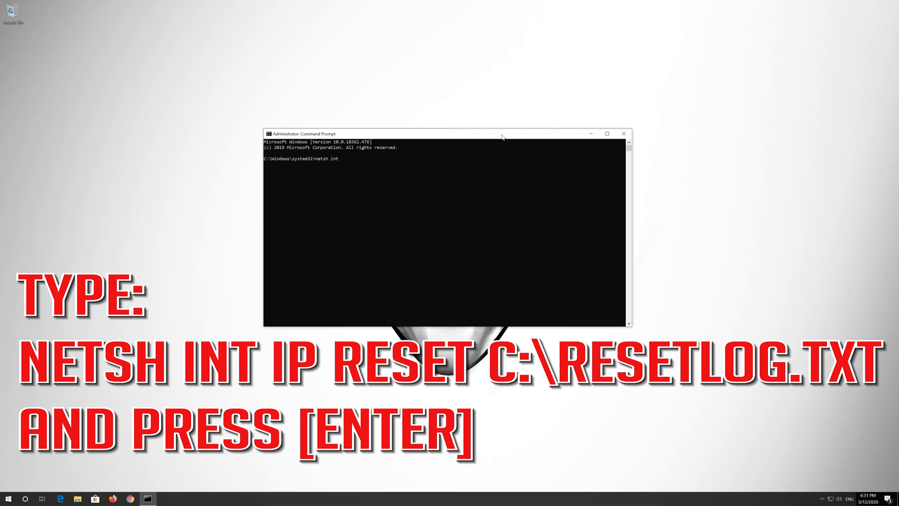
pyautogui.write('ip rese')
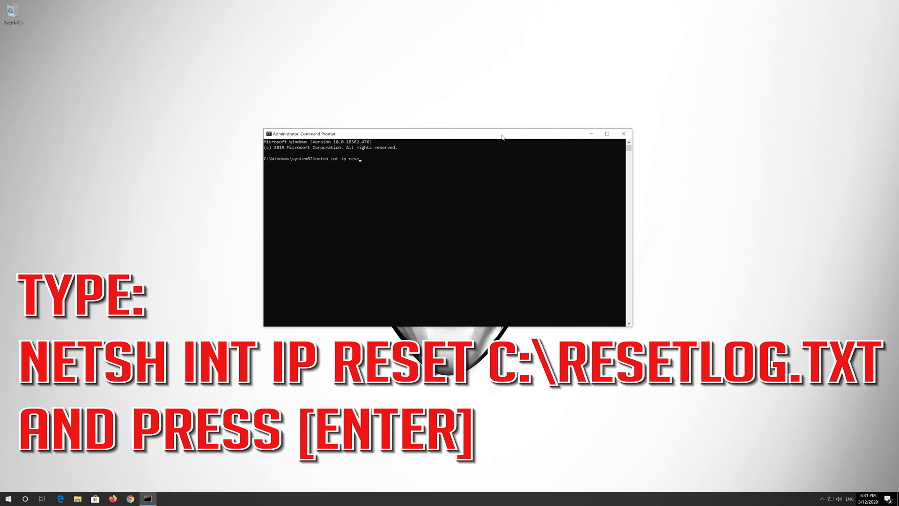
pyautogui.write('t C:\\resetlo')
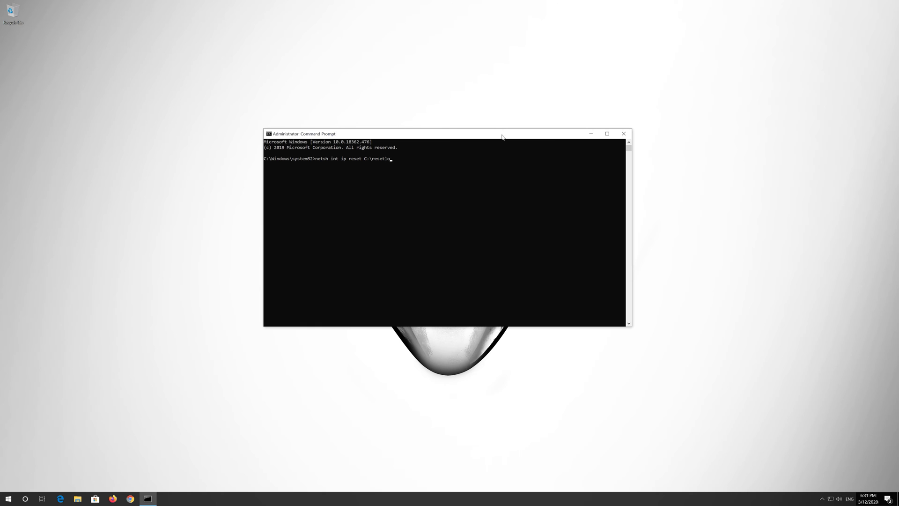
pyautogui.write('g.')
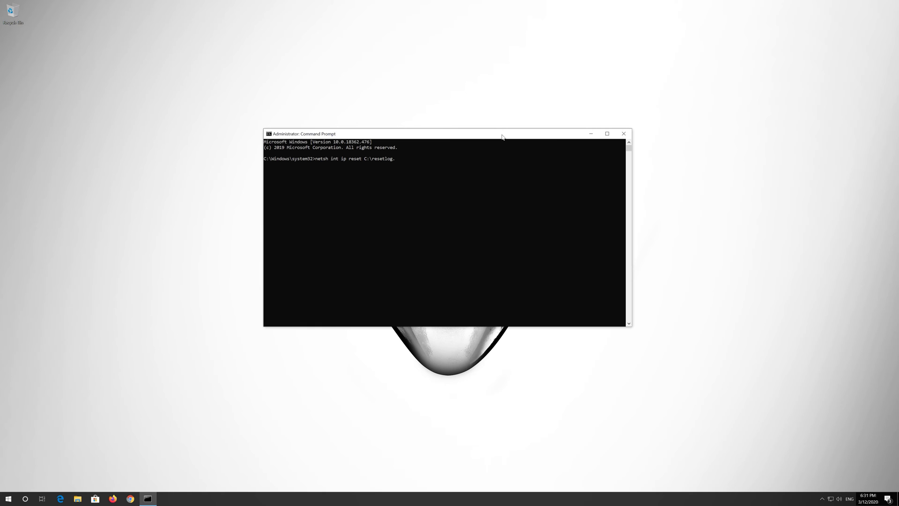
pyautogui.write('txt')
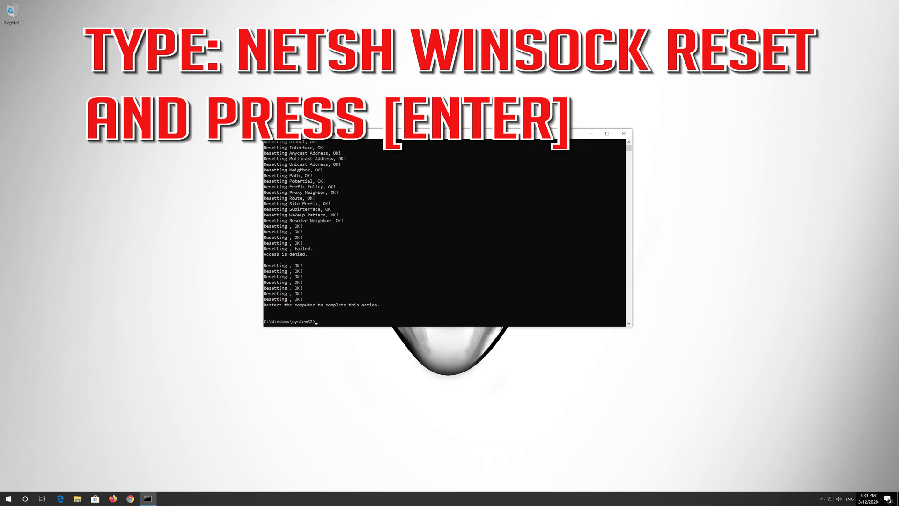
# Step: Run 'netsh winsock reset' in the elevated Command Prompt
pyautogui.write('netsh')
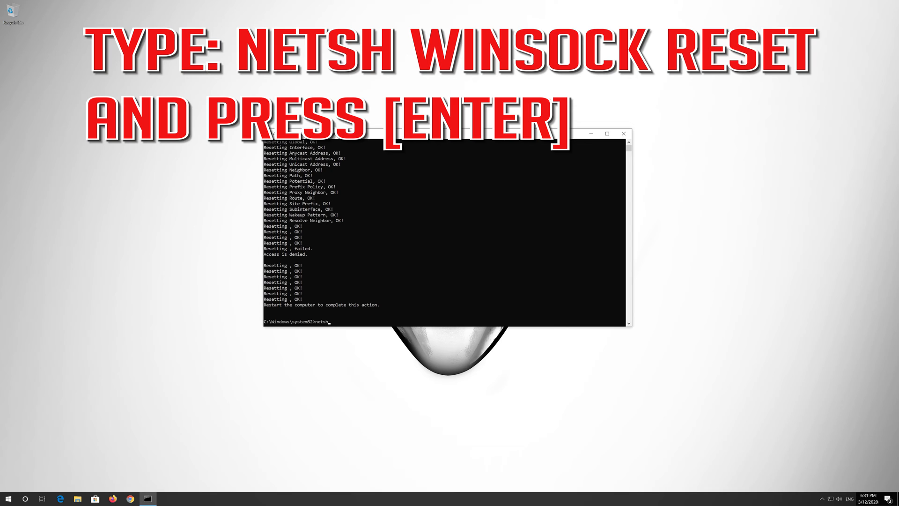
pyautogui.write('wins')
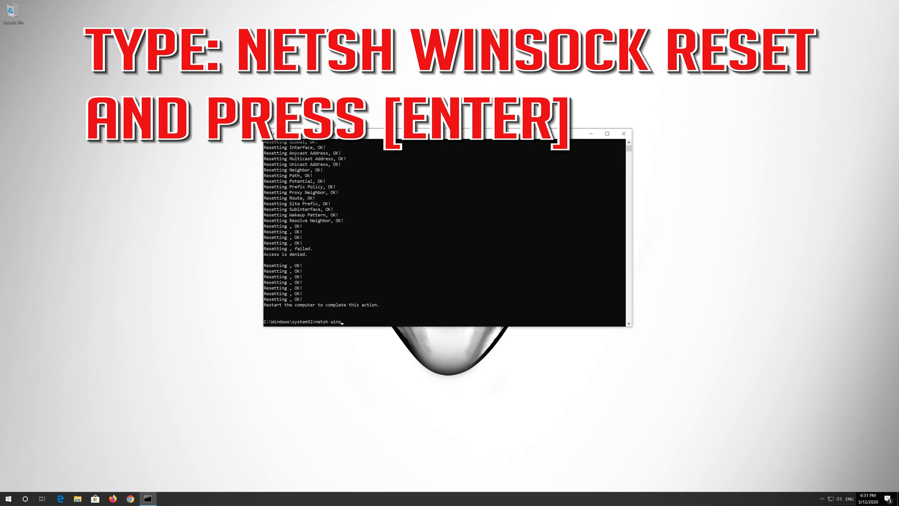
pyautogui.write('ock')
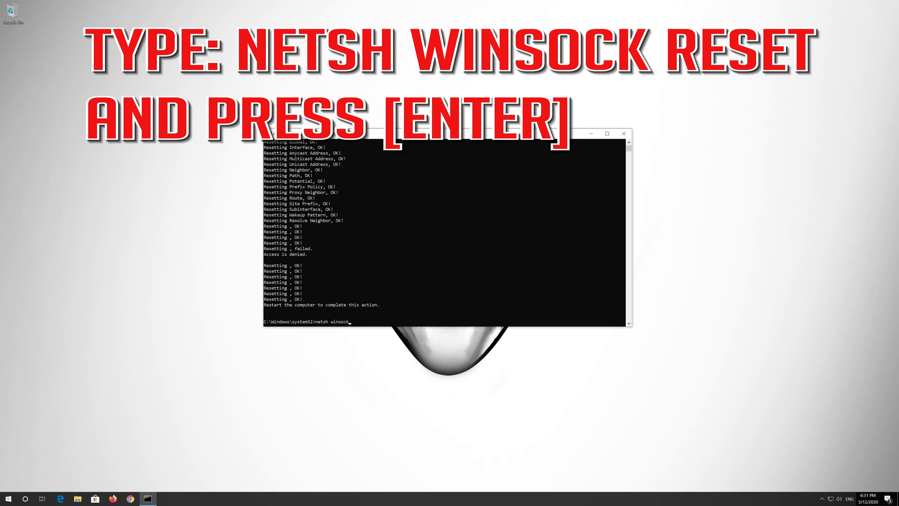
pyautogui.write('reset')
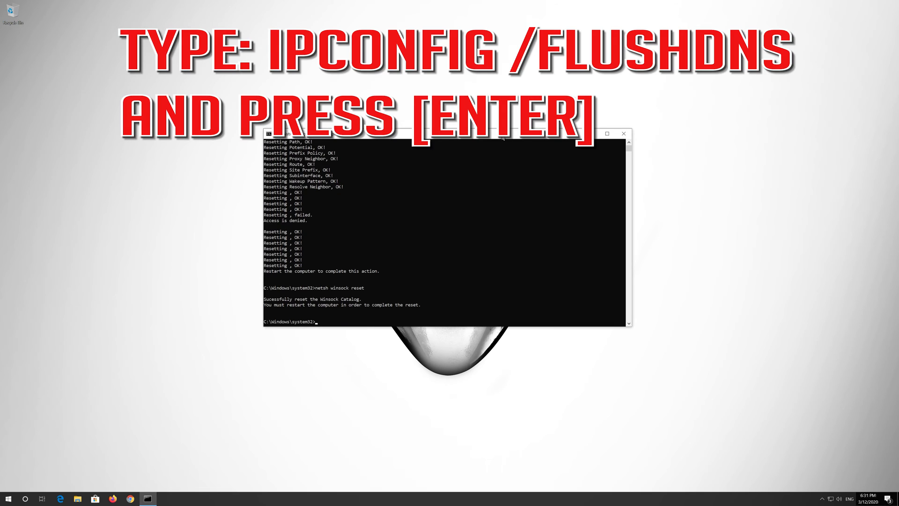
# Step: Run 'ipconfig /flushdns', then exit the Command Prompt
pyautogui.write('ipconfi')
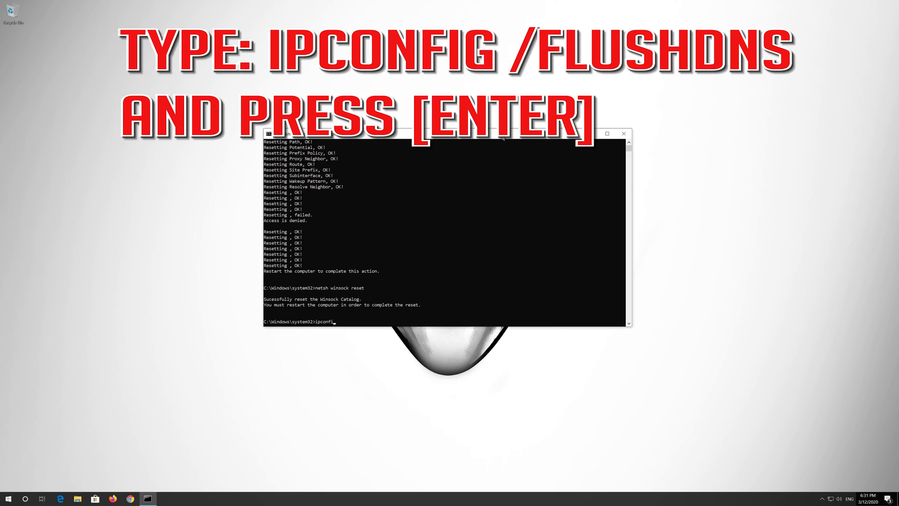
pyautogui.write('g')
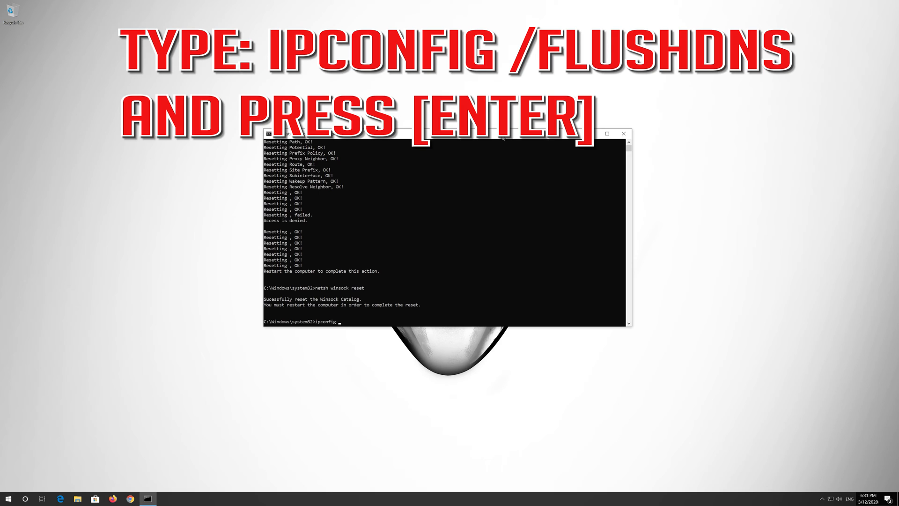
pyautogui.write('/flush')
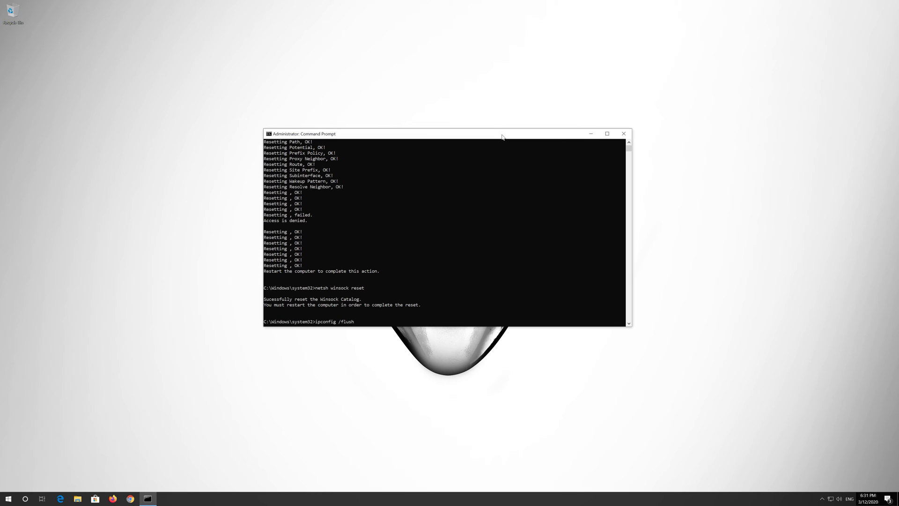
pyautogui.write('dns')
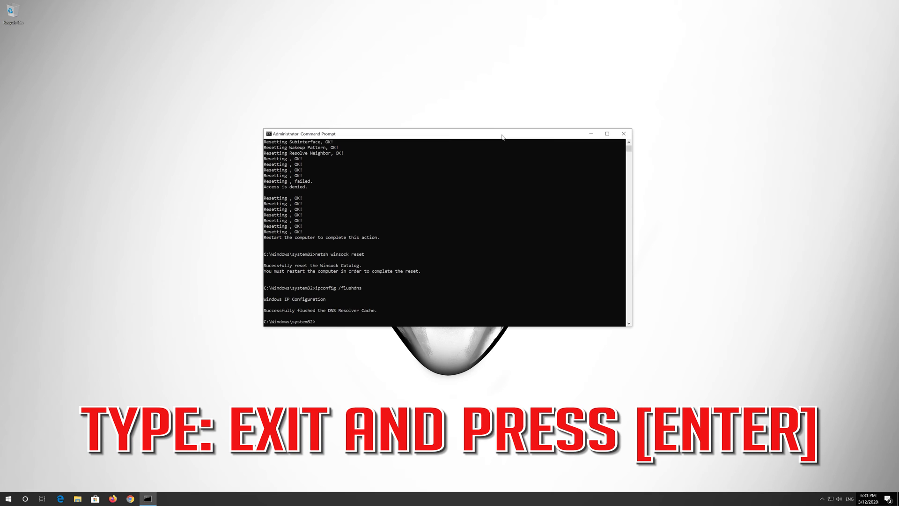
pyautogui.write('ex')
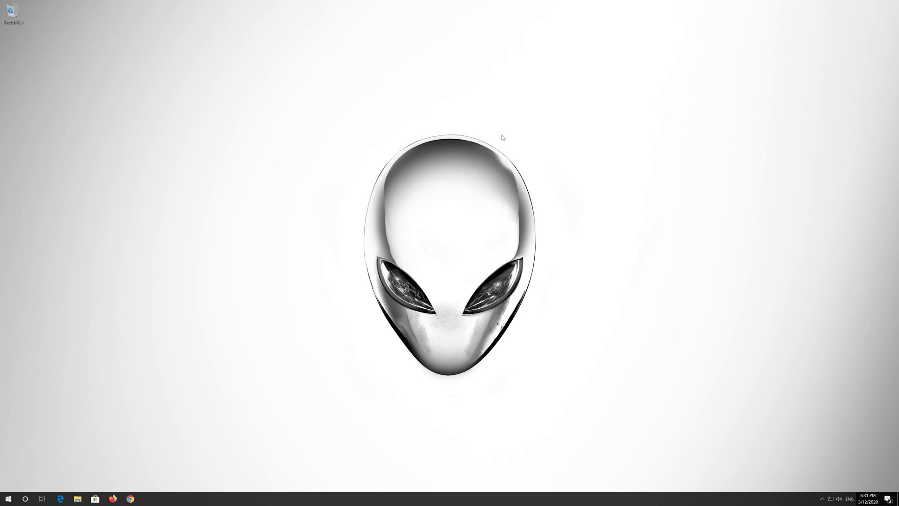
# Step: Open and close Start, then search 'control panel' from the taskbar
pyautogui.click(8, 498)
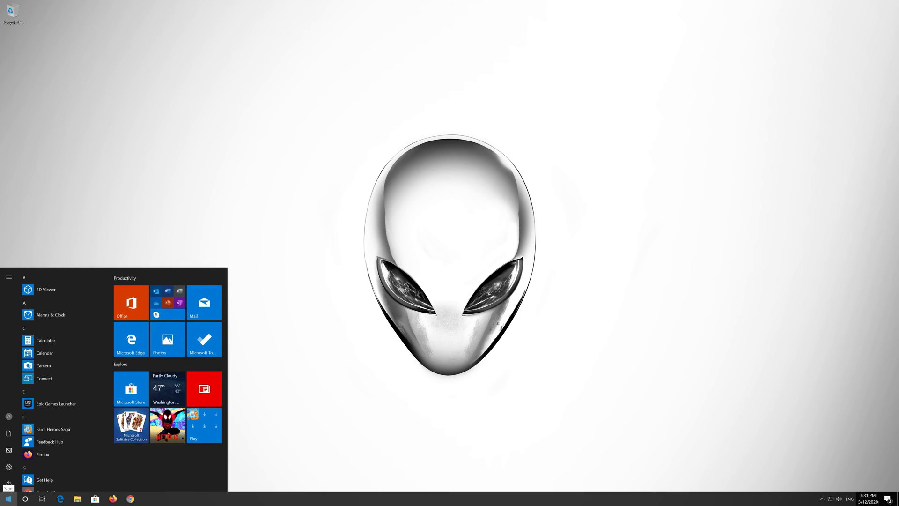
pyautogui.click(8, 483)
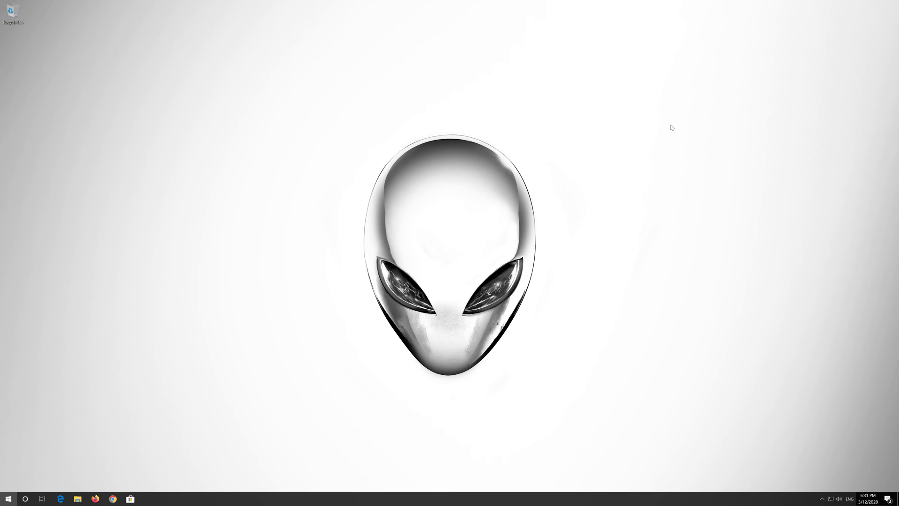
pyautogui.write('control')
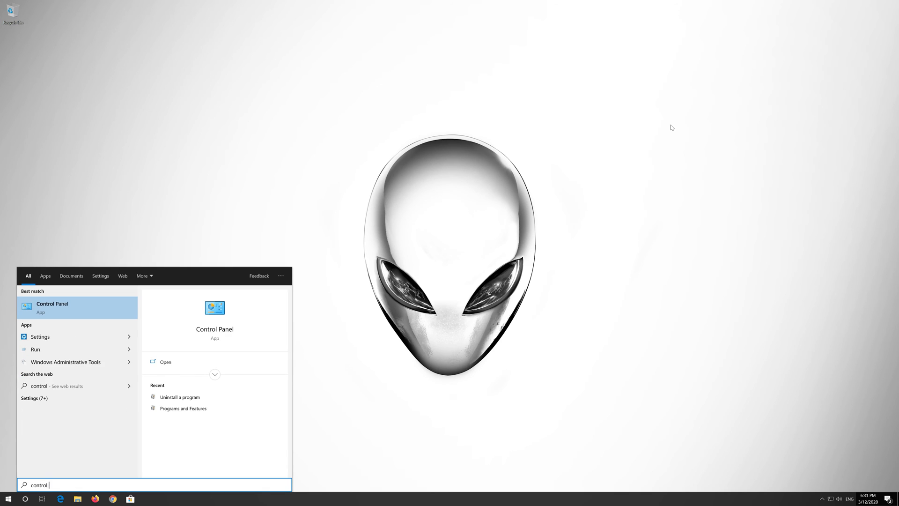
pyautogui.write('panel')
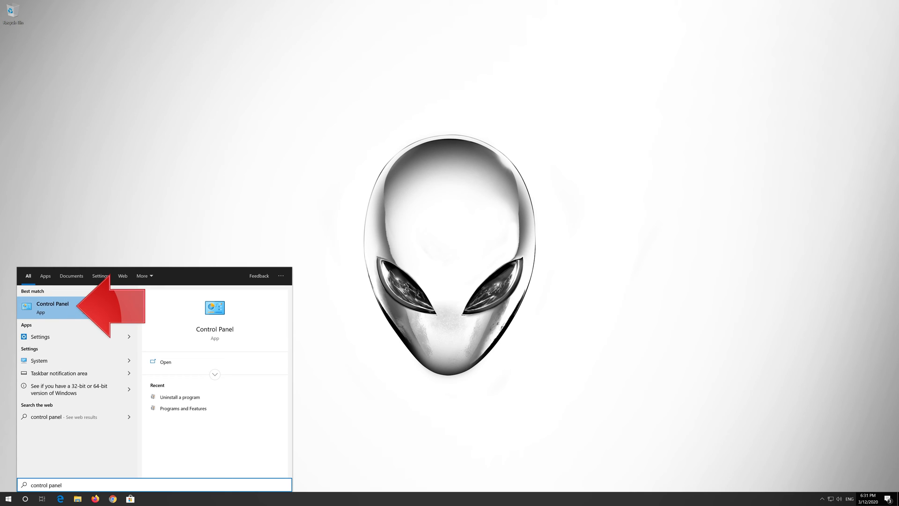
# Step: Navigate Control Panel through Network and Sharing Center to the Ethernet adapter list
pyautogui.click(52, 306)
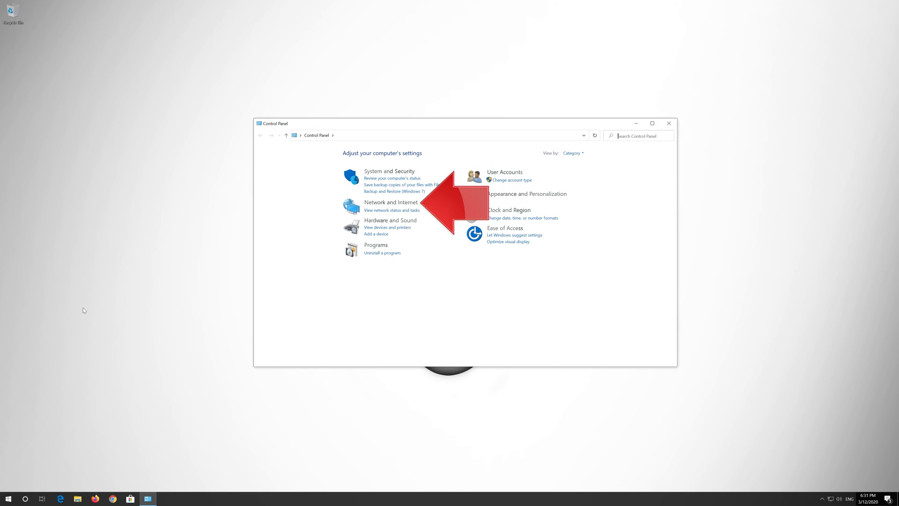
pyautogui.moveTo(161, 263)
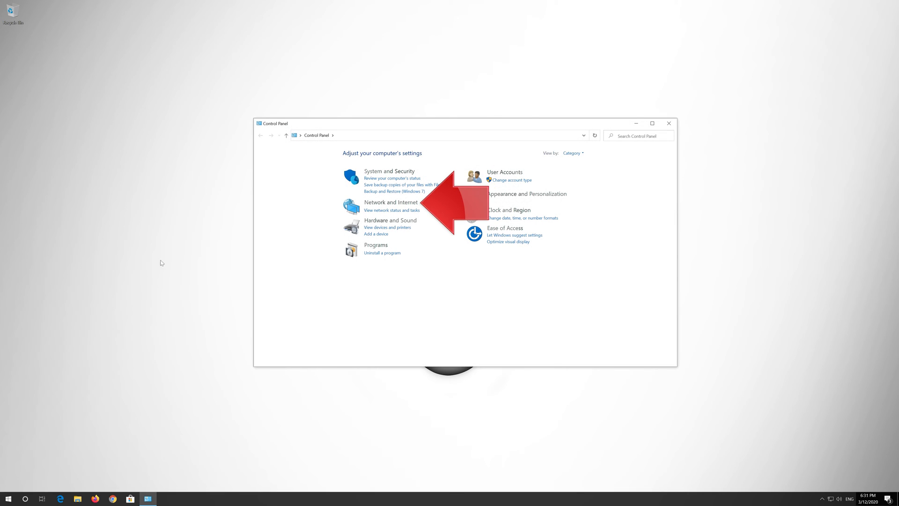
pyautogui.moveTo(383, 201)
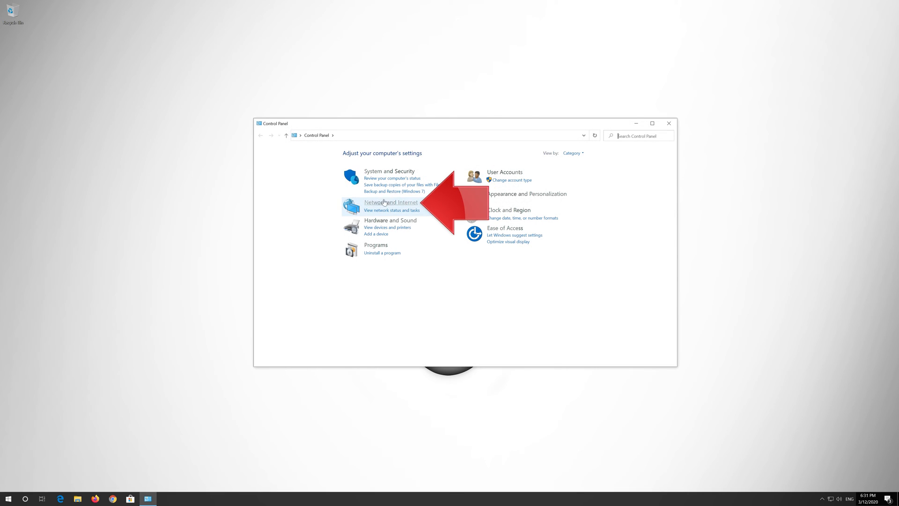
pyautogui.click(391, 202)
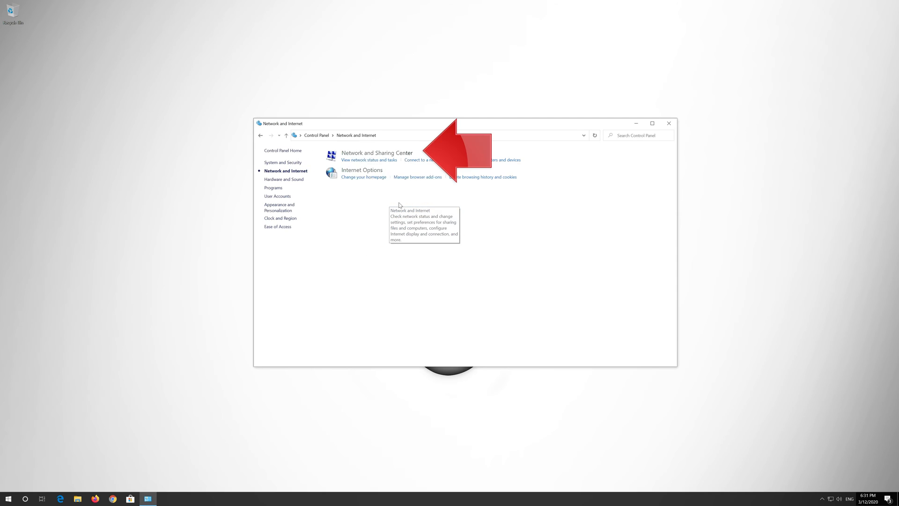
pyautogui.moveTo(399, 202)
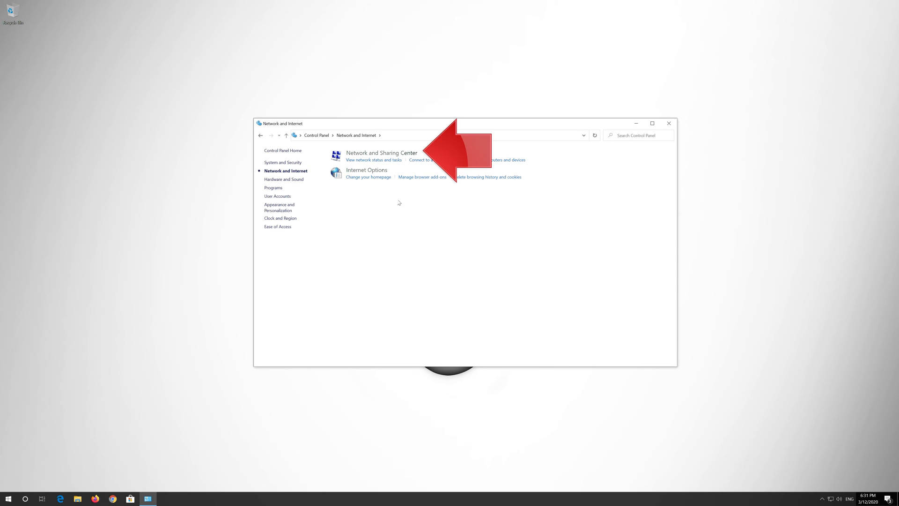
pyautogui.moveTo(381, 152)
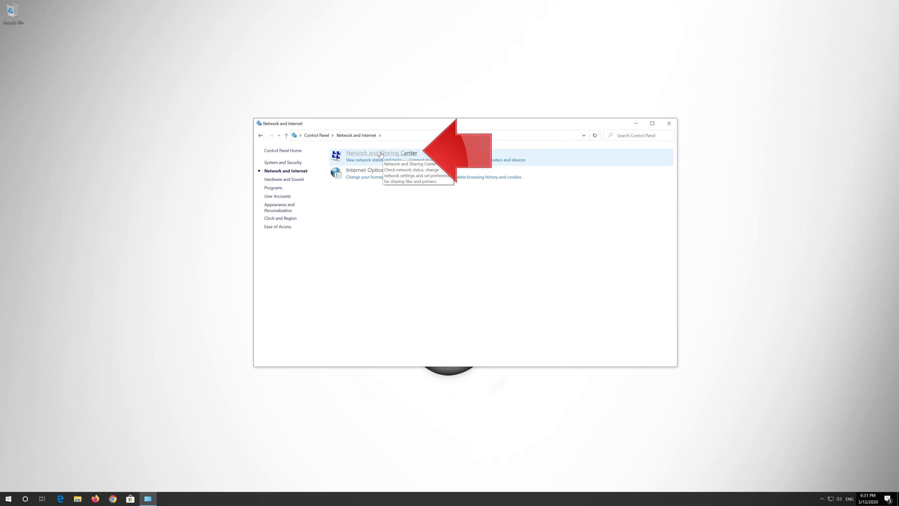
pyautogui.click(382, 153)
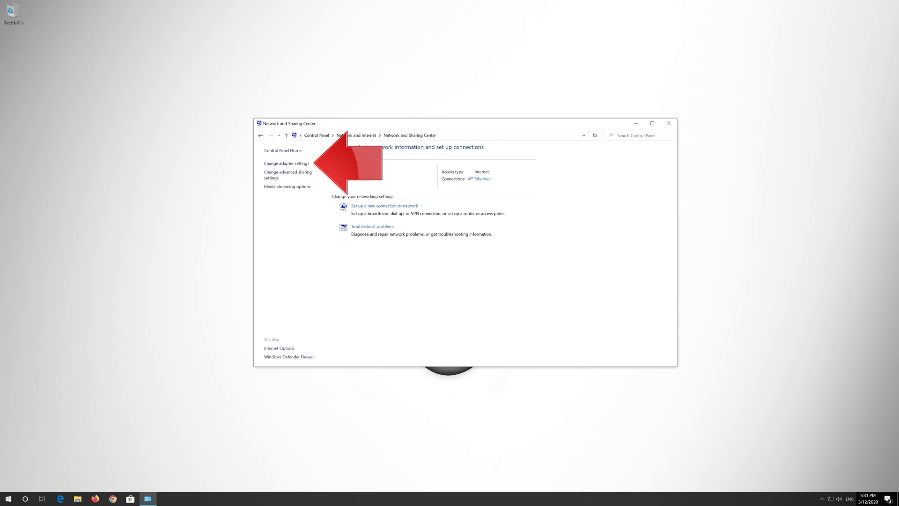
pyautogui.moveTo(286, 164)
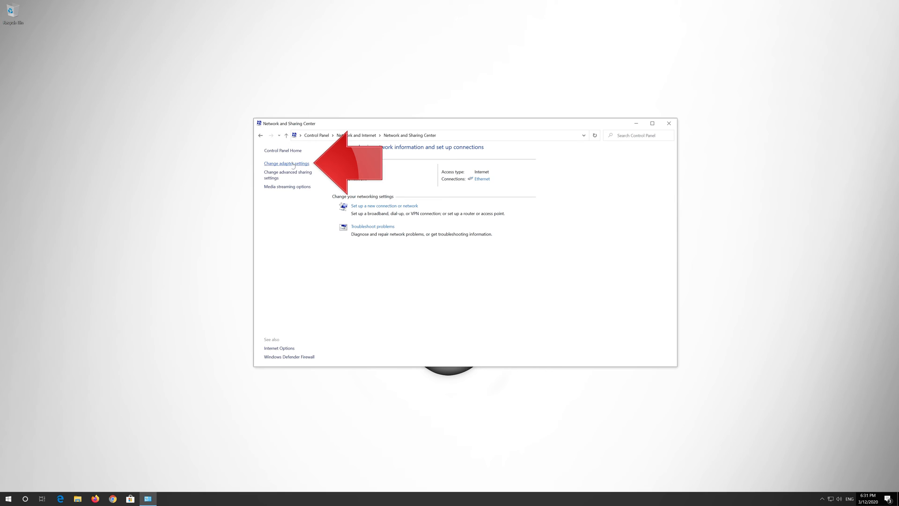
pyautogui.click(286, 162)
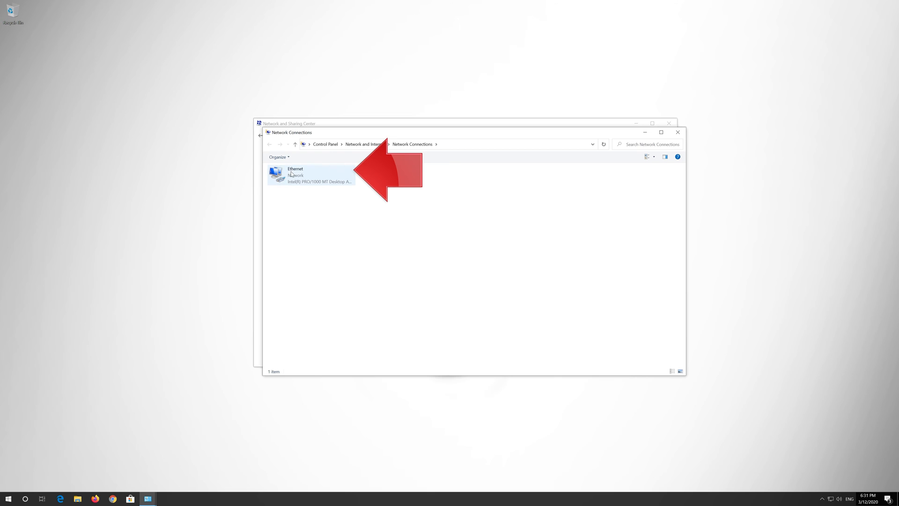
# Step: Open Ethernet Properties and select Internet Protocol Version 4 (TCP/IPv4)
pyautogui.click(311, 174)
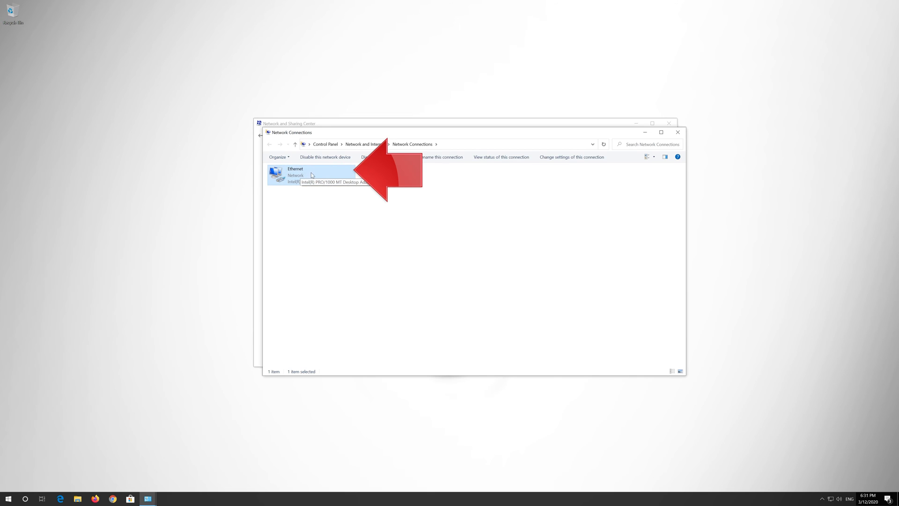
pyautogui.rightClick(311, 173)
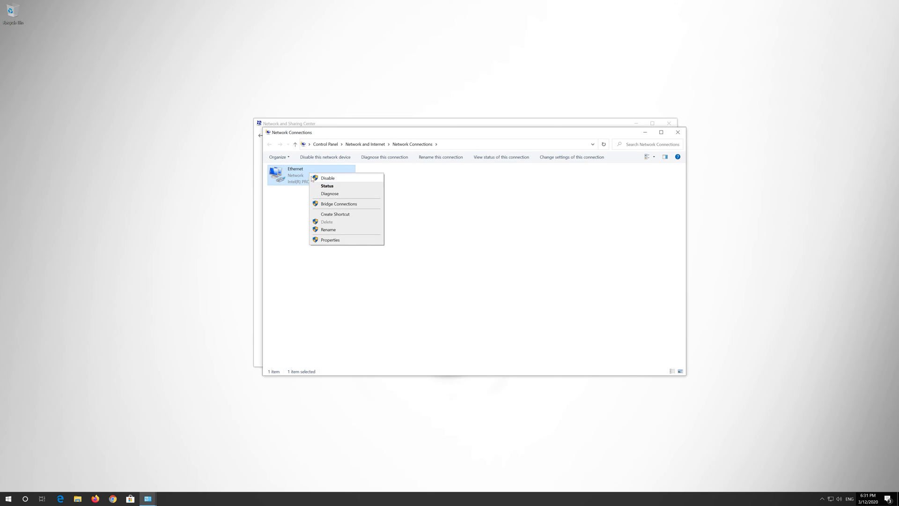
pyautogui.moveTo(346, 239)
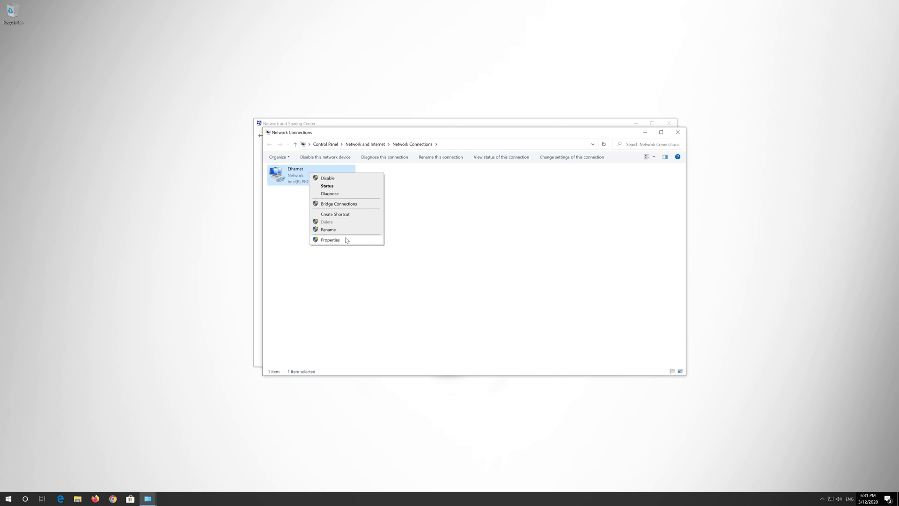
pyautogui.click(329, 240)
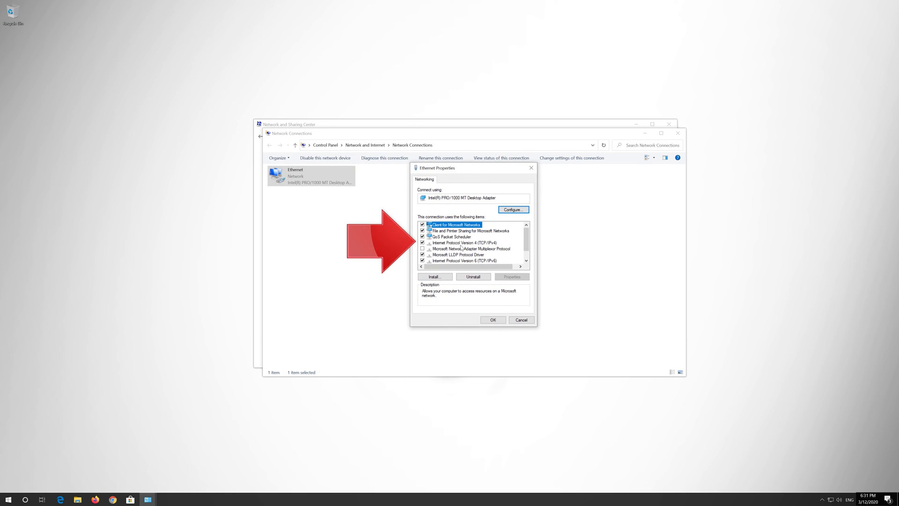
pyautogui.click(465, 242)
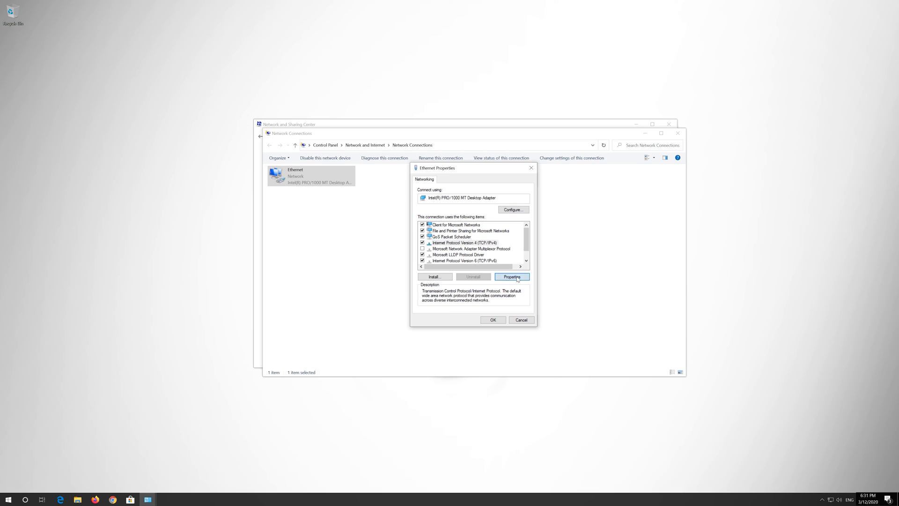
# Step: Enter preferred DNS 1.1.1.1 and alternate 1.0.0.1 in IPv4 properties, then save
pyautogui.click(511, 276)
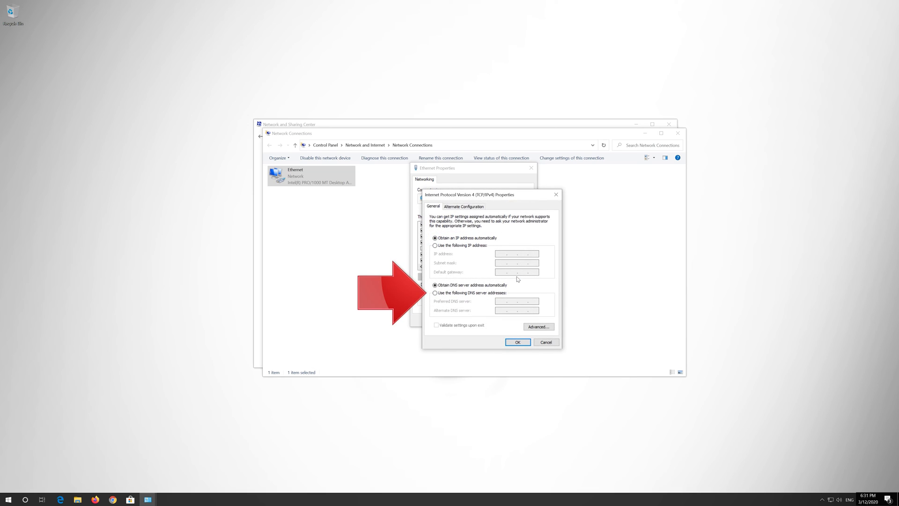
pyautogui.moveTo(529, 299)
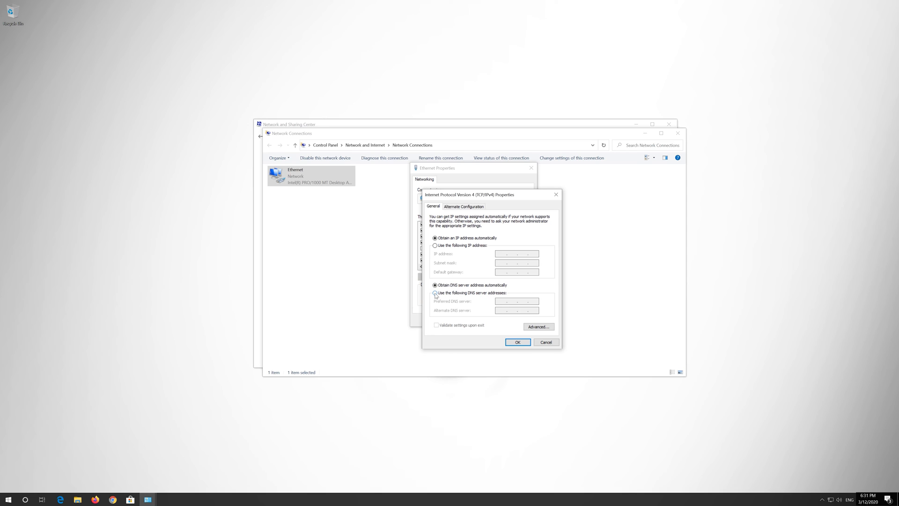
pyautogui.click(435, 293)
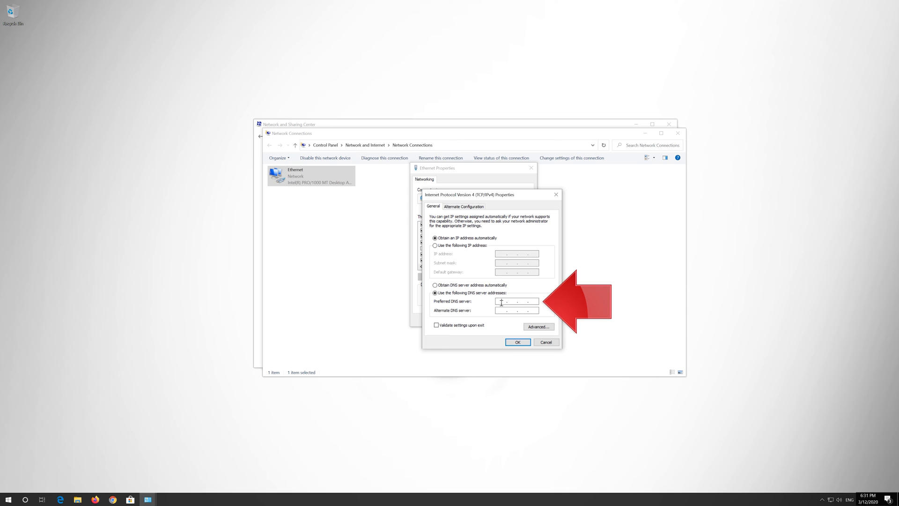
pyautogui.write('1')
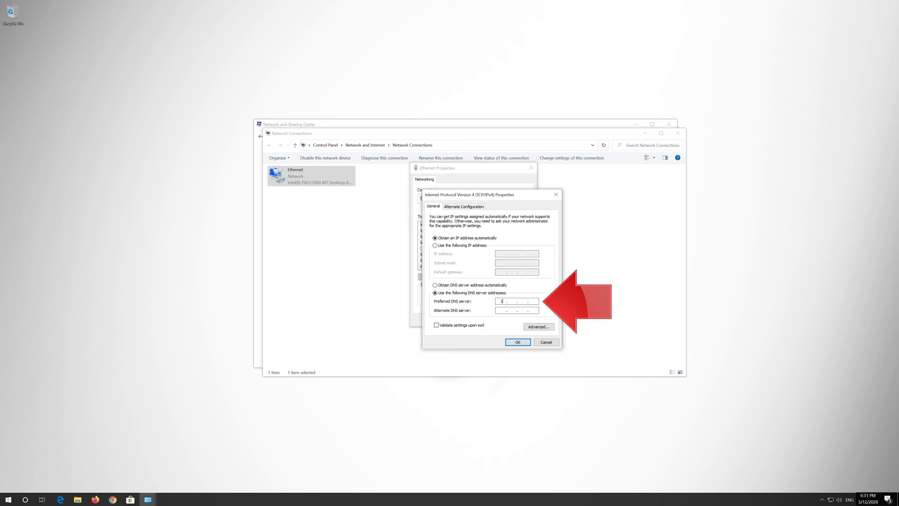
pyautogui.write('1')
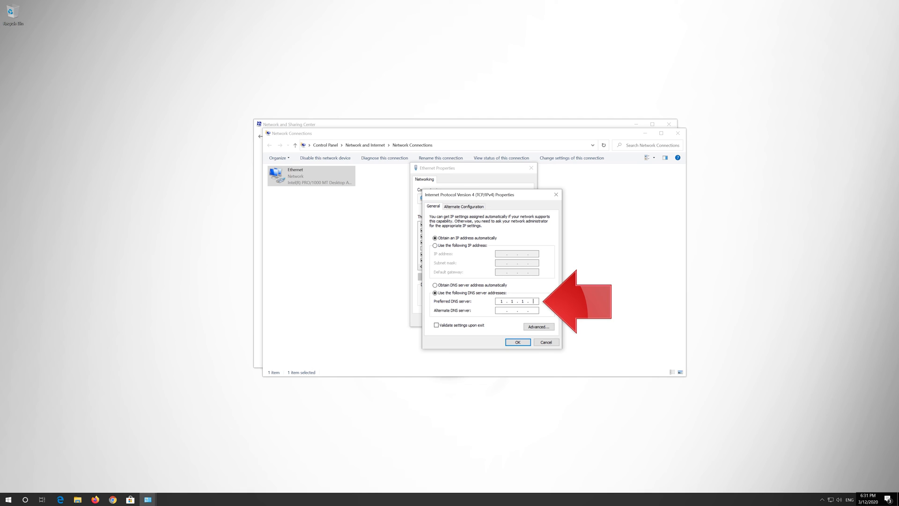
pyautogui.write('1')
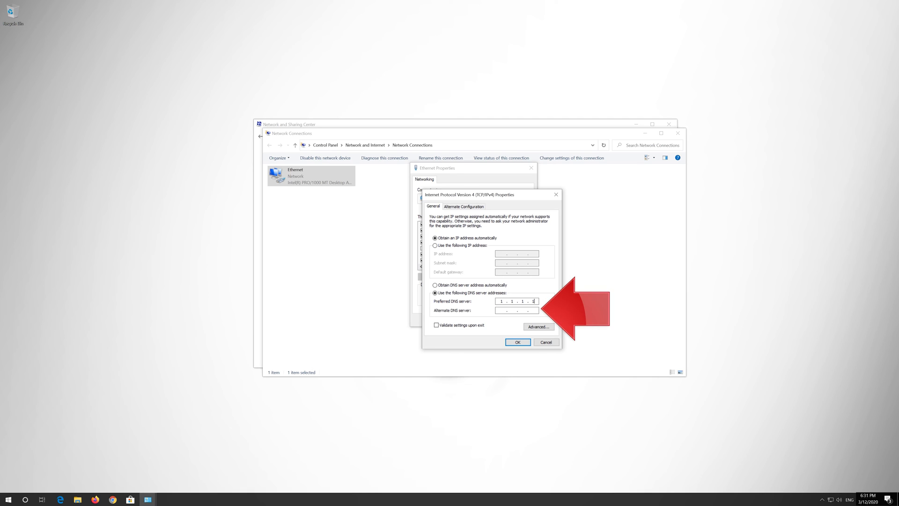
pyautogui.moveTo(446, 315)
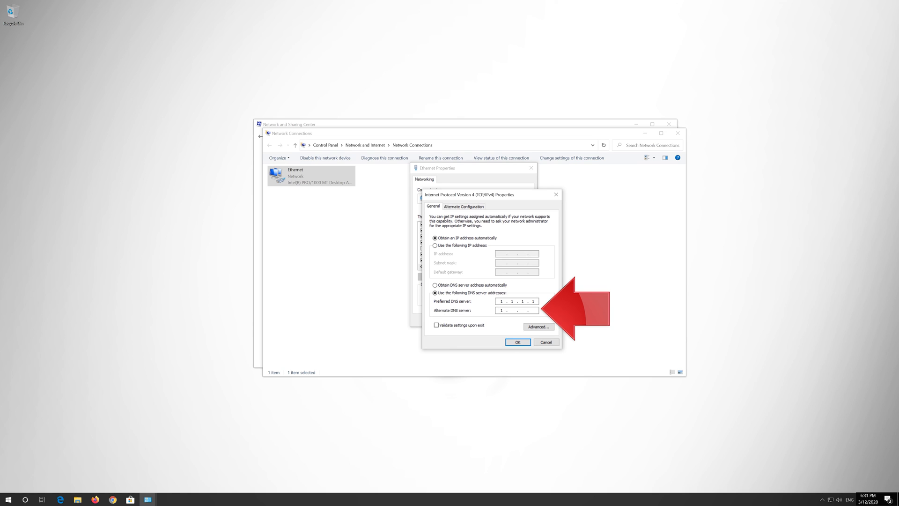
pyautogui.write('1.0.0.1')
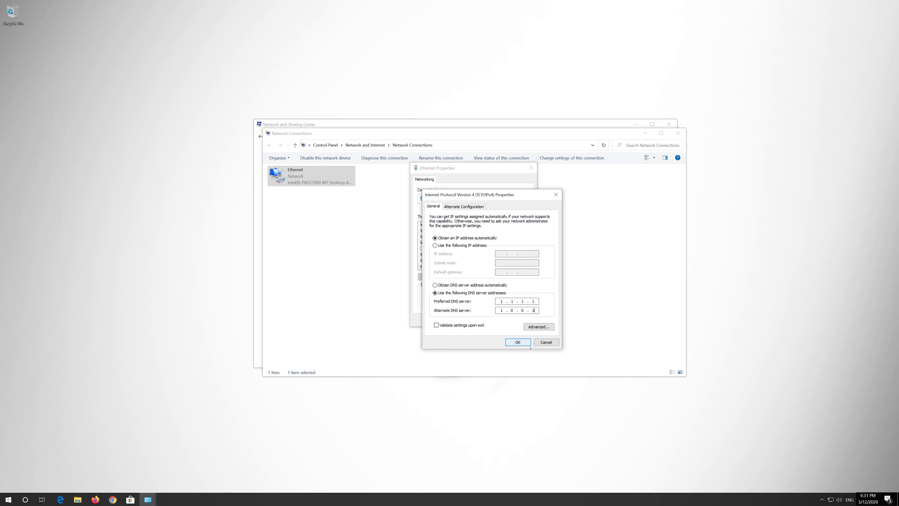
pyautogui.click(516, 341)
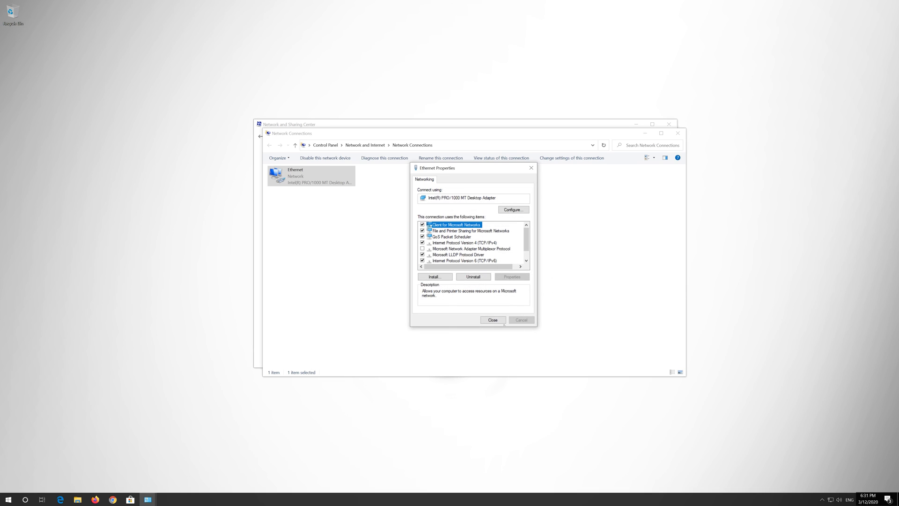